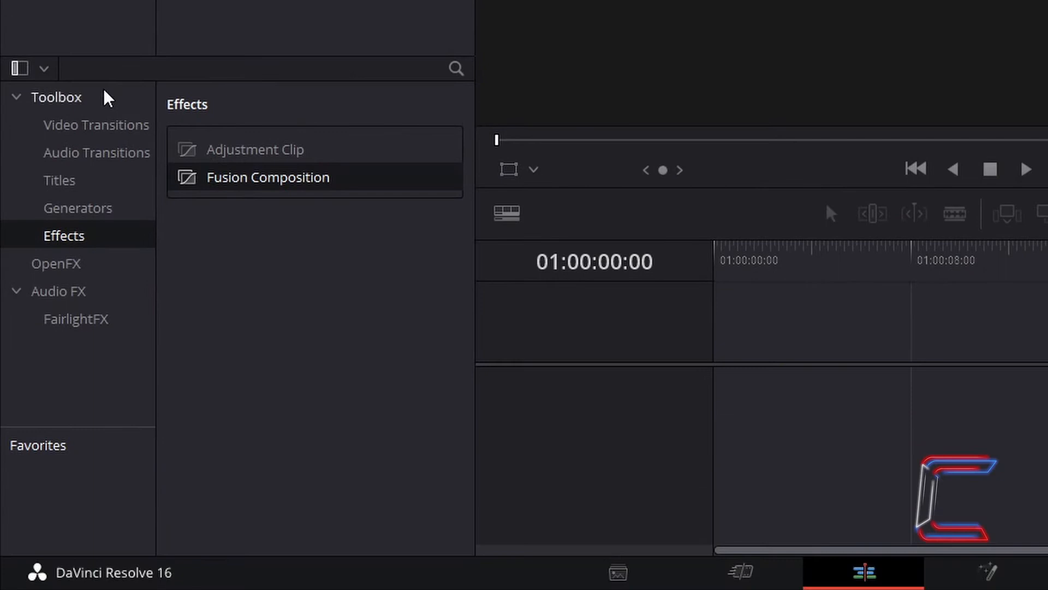
mouse_move(112, 249)
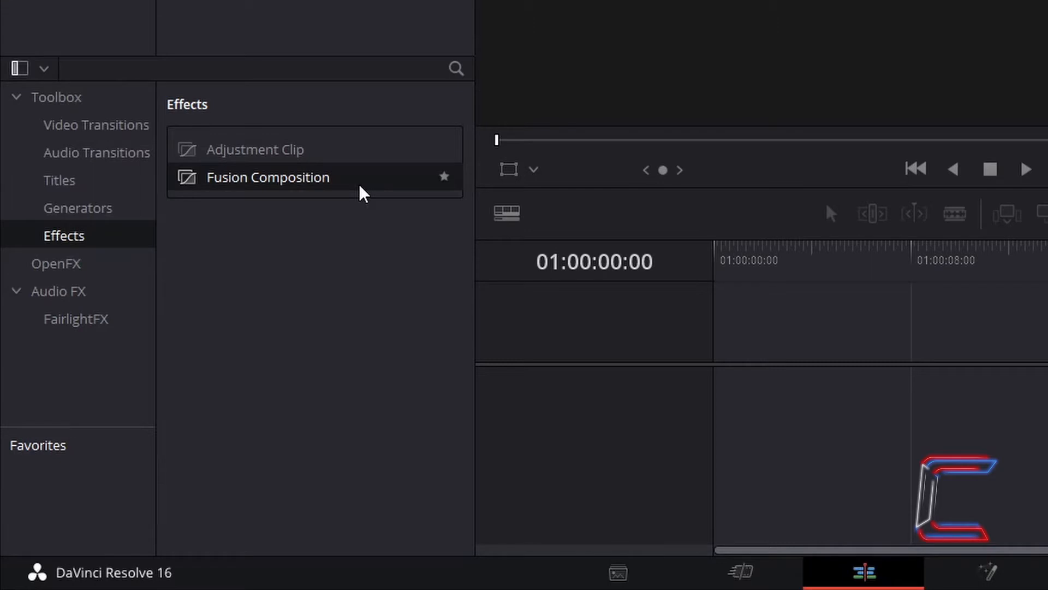
Step: Drag a Fusion Composition effect from the Effects Library onto the start of V1
drag(267, 176, 589, 261)
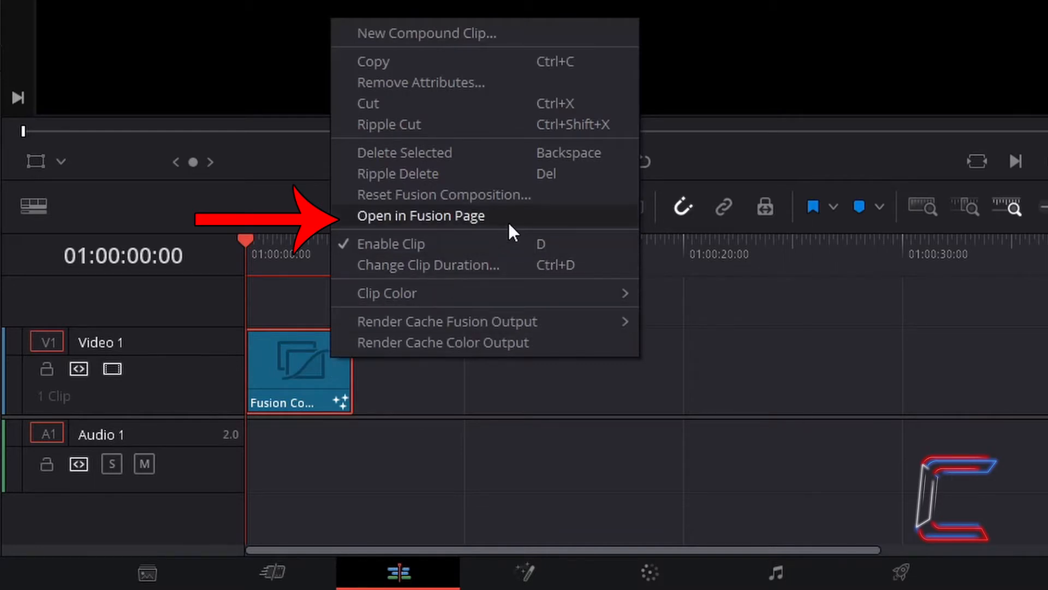
Step: Open the composition in the Fusion page and add an Ellipse node via tool search
click(421, 216)
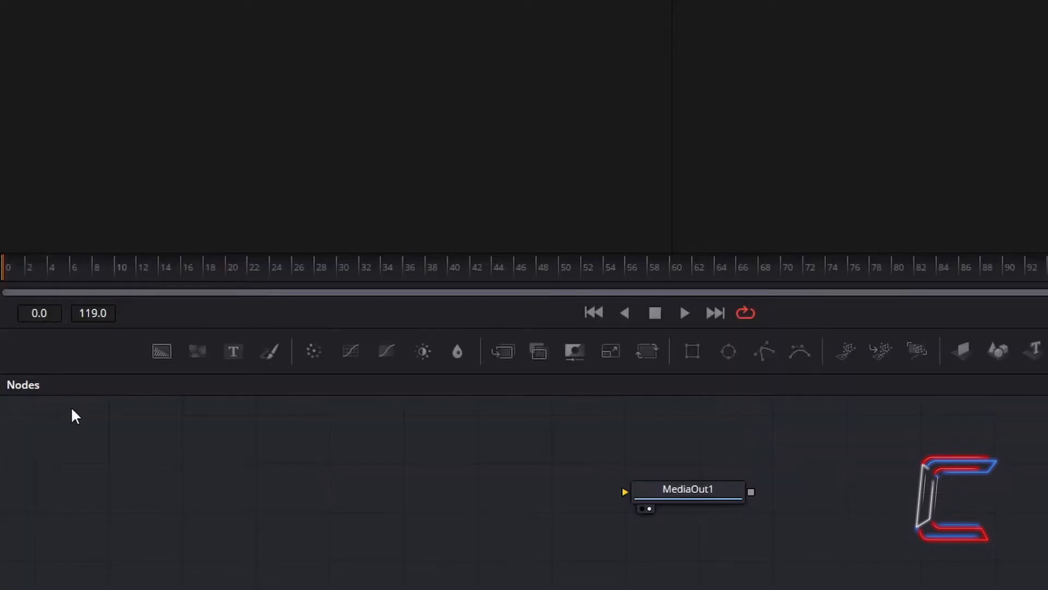
key(Shift+Space)
text(Ellipse)
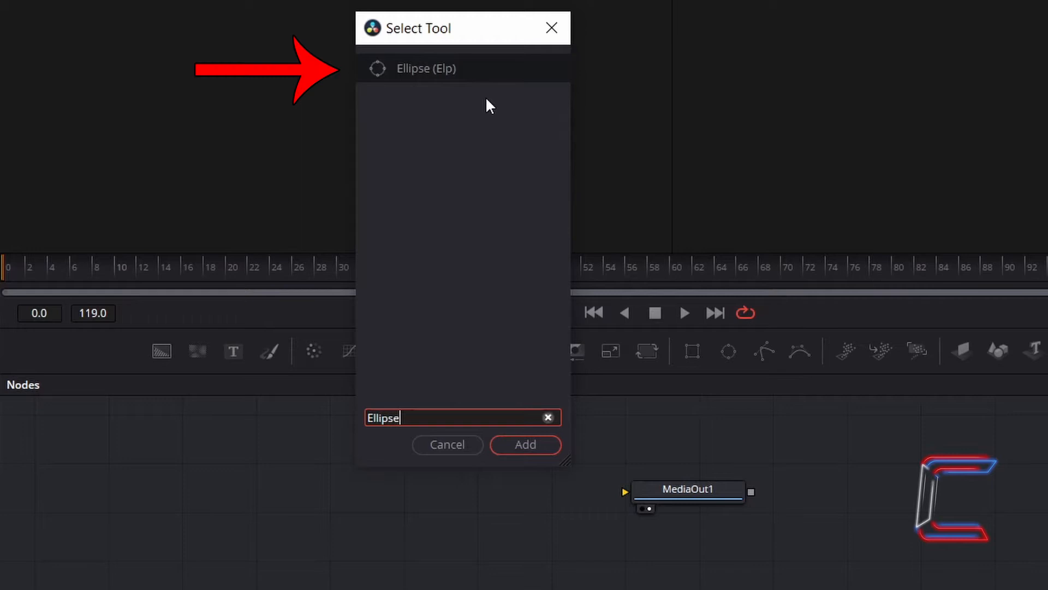
text(Rectangle)
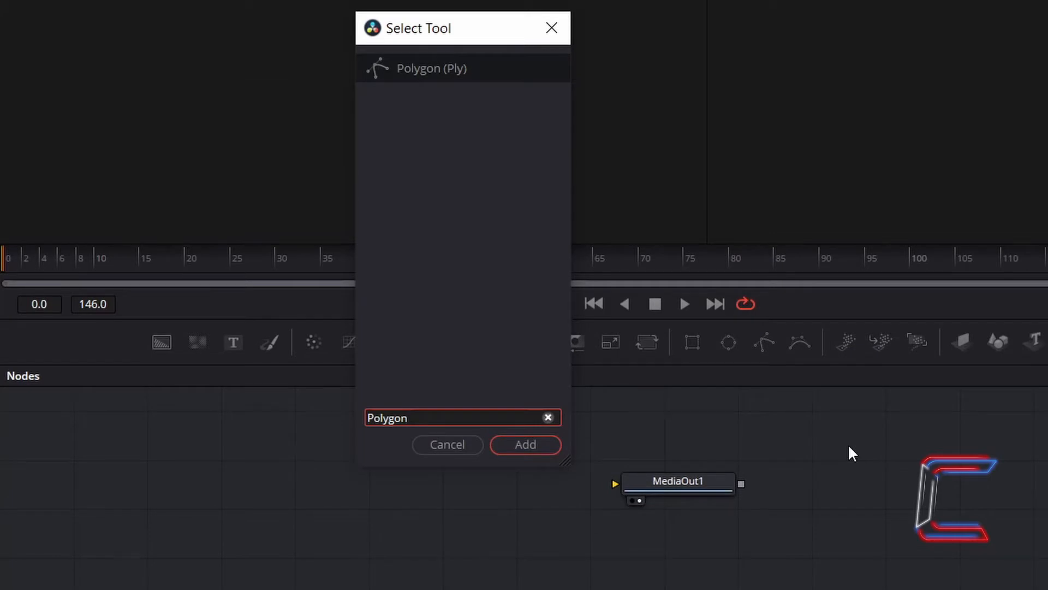
text(Elli)
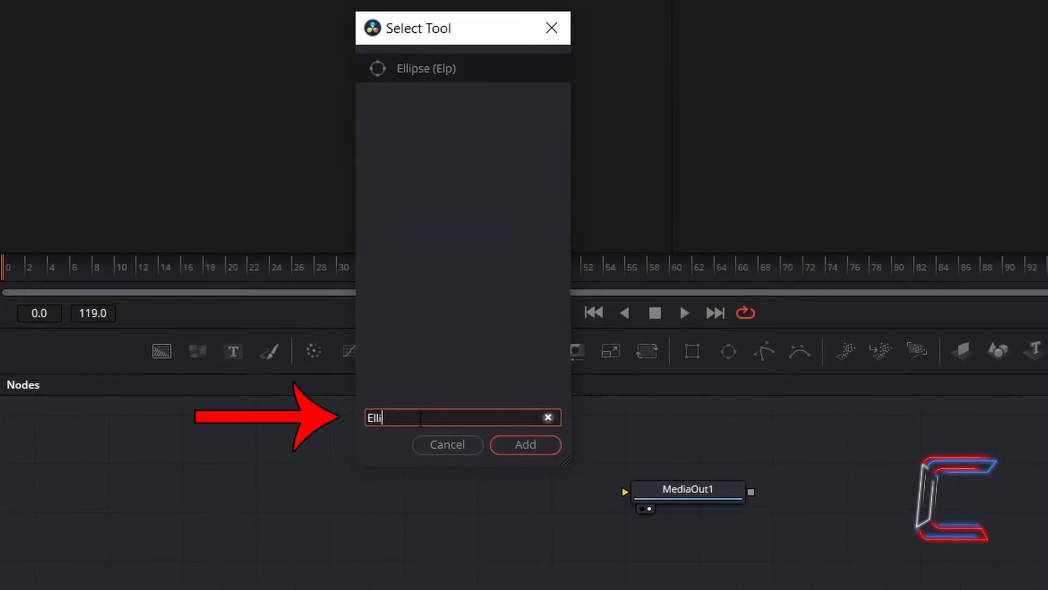
text(pse)
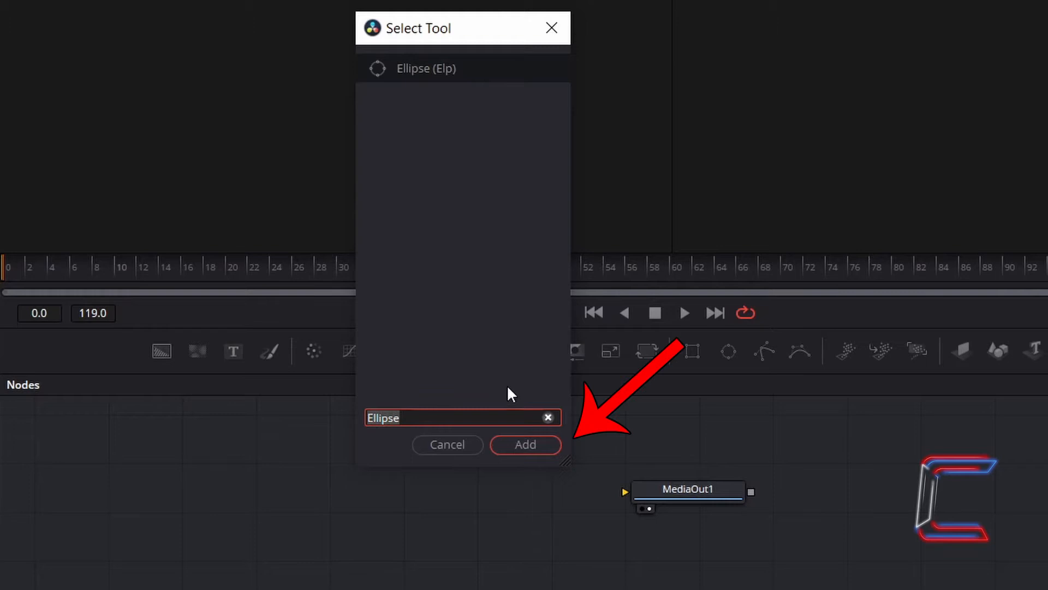
click(525, 445)
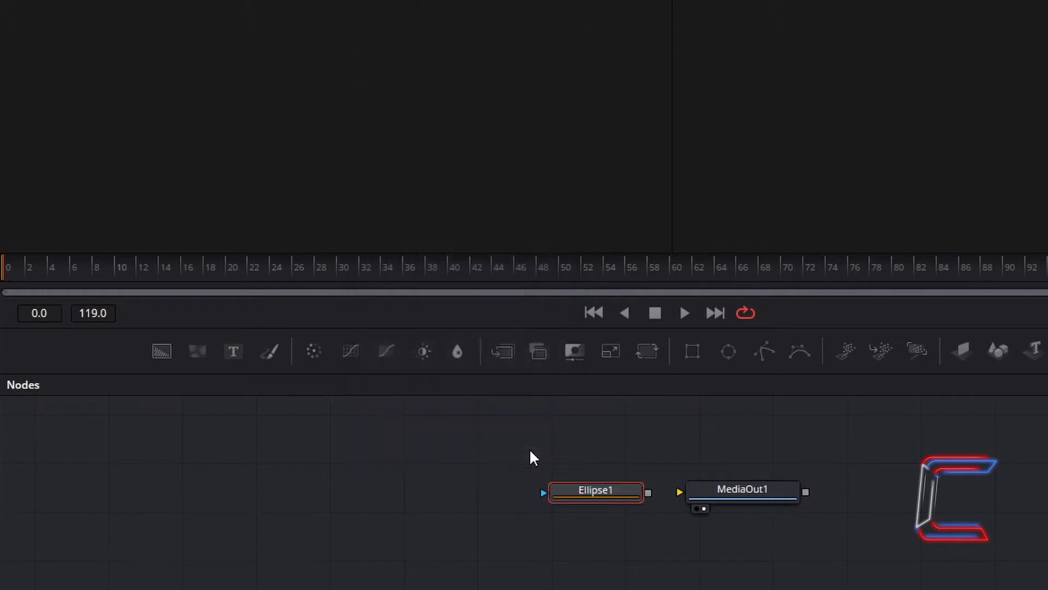
Step: Move Ellipse1 left, add a Background node, and wire Ellipse1 into Background1
drag(595, 490, 144, 490)
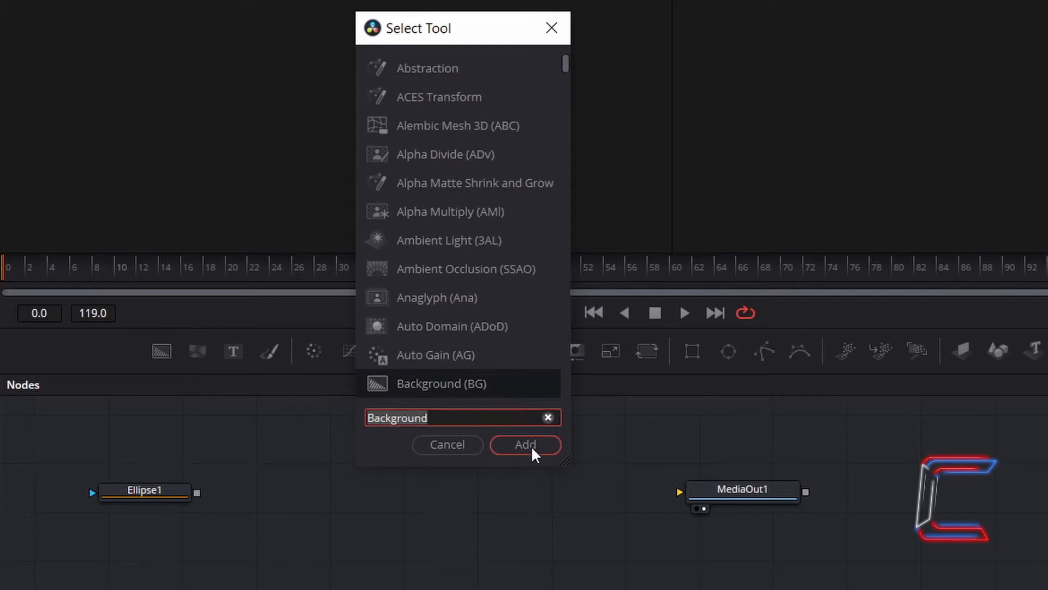
click(525, 444)
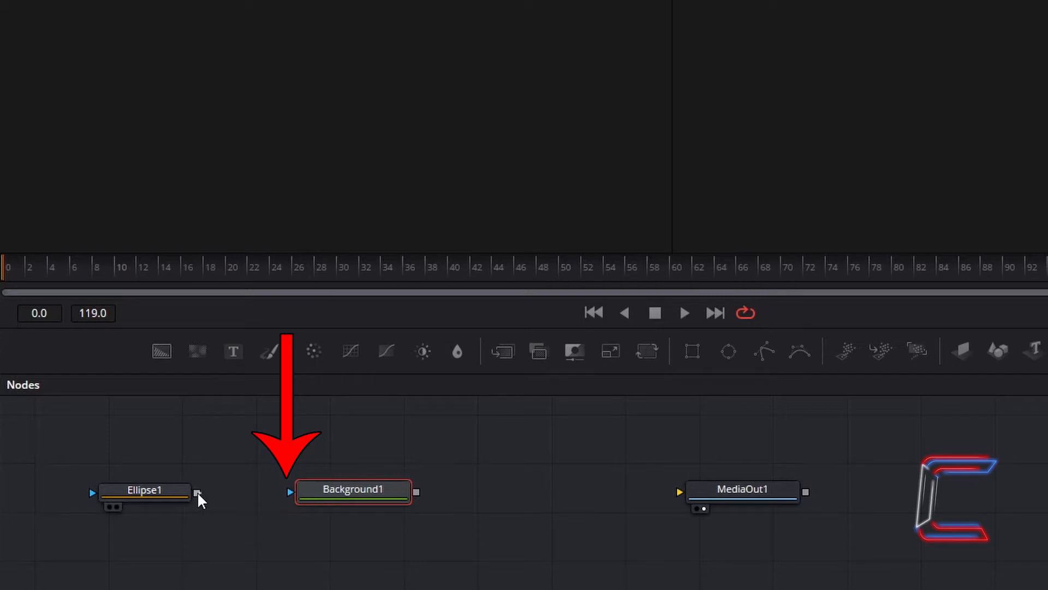
drag(199, 493, 289, 493)
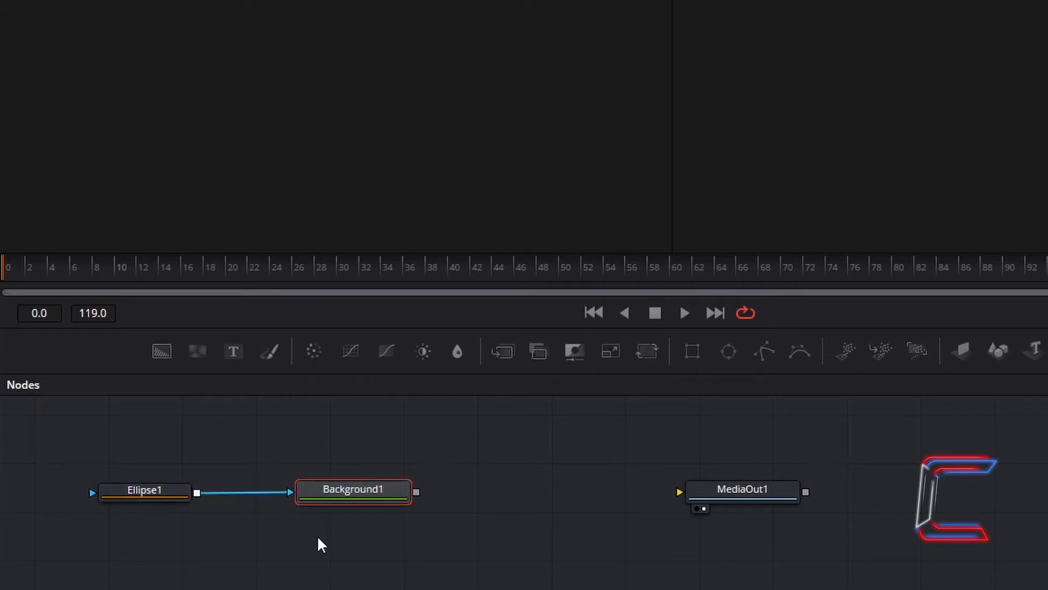
mouse_move(289, 559)
text(merge)
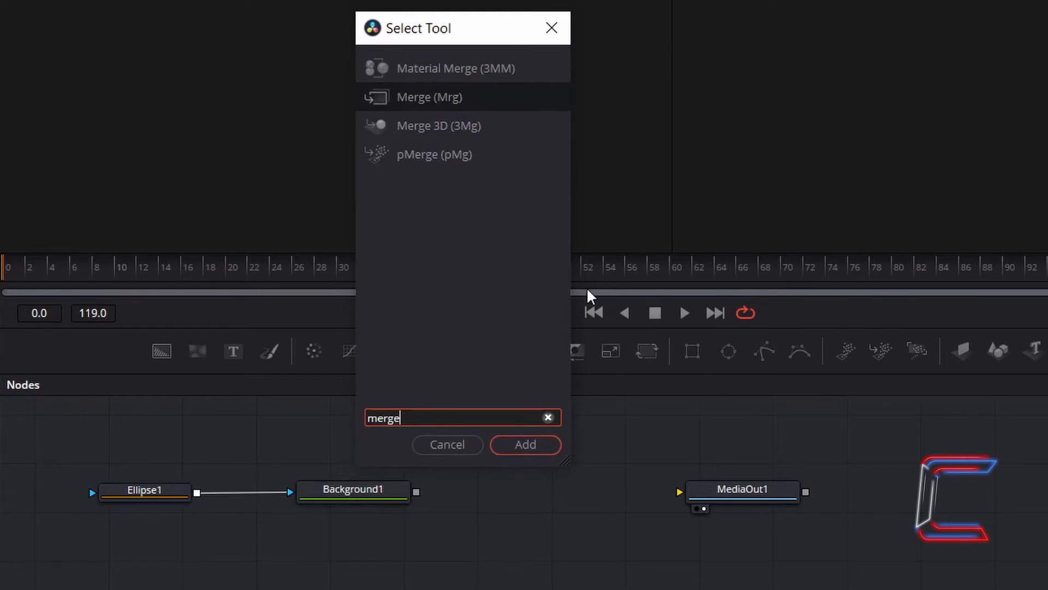
Step: Add a Merge node, wiring Background1 into Merge1 and Merge1 into MediaOut1
click(525, 444)
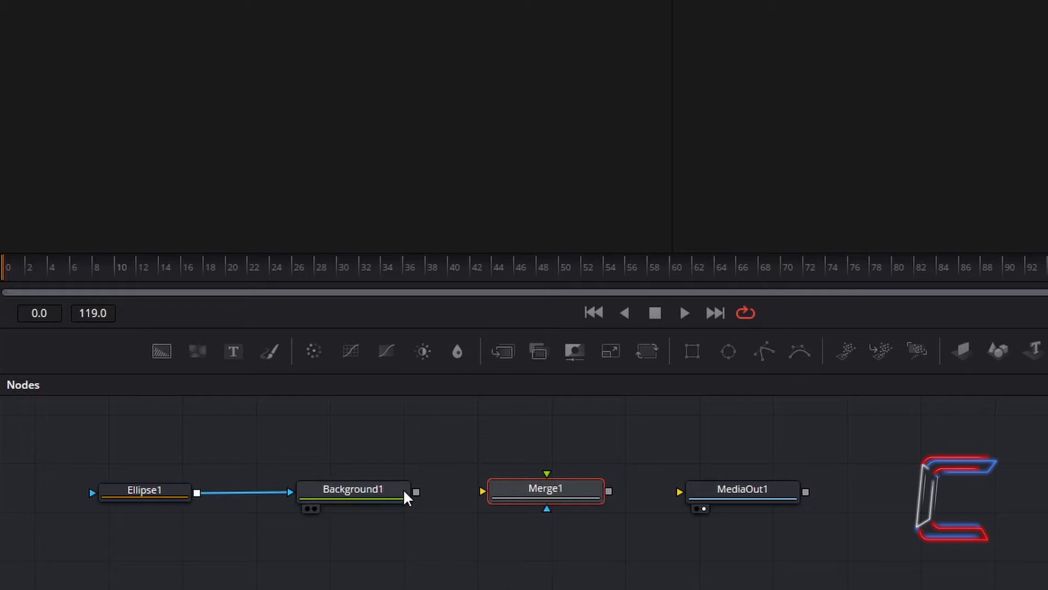
drag(416, 491, 483, 491)
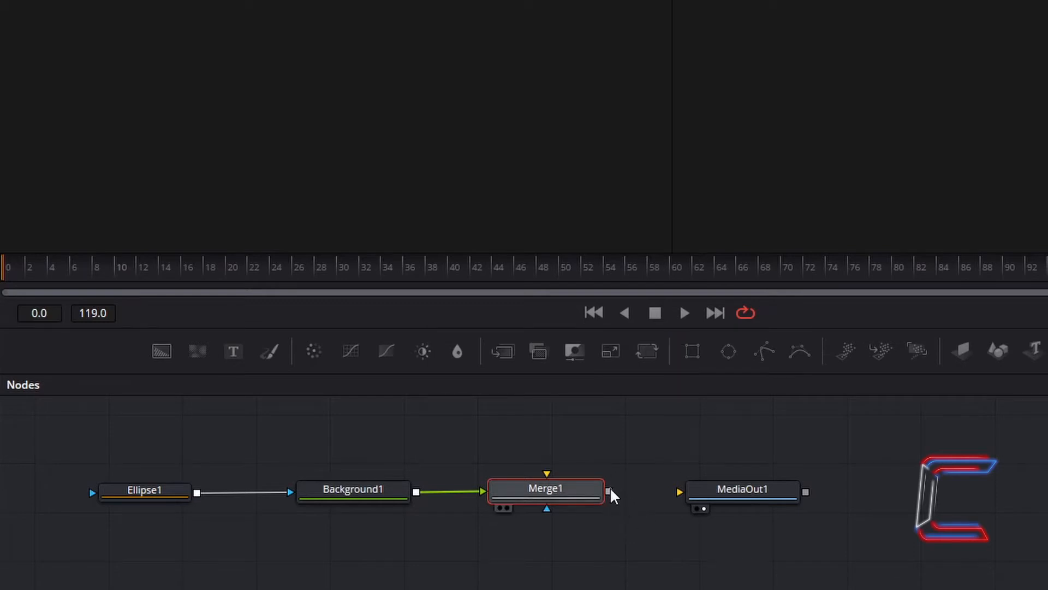
click(143, 490)
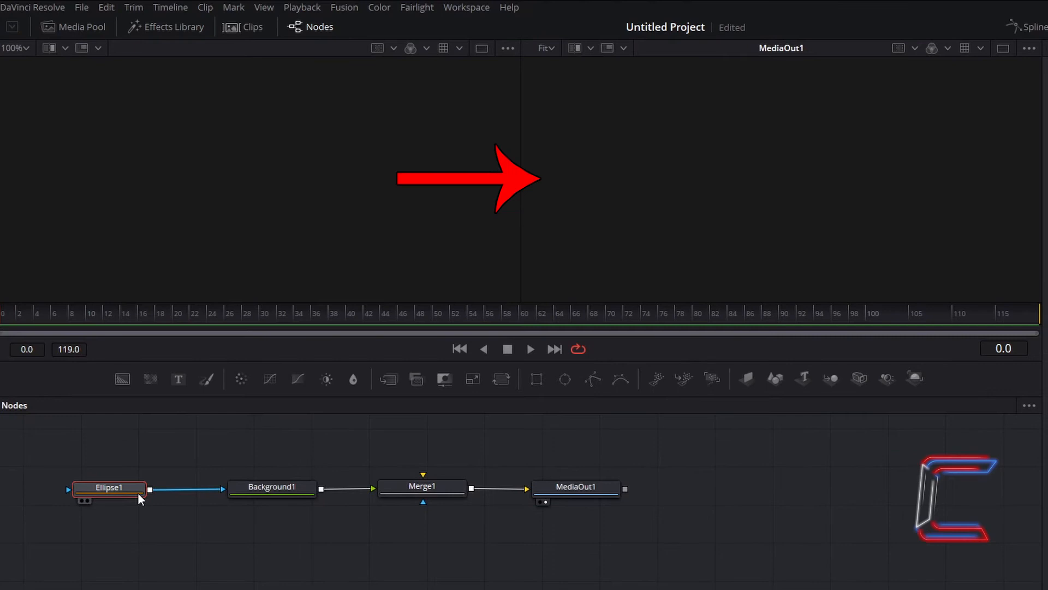
Step: View Ellipse1 and set its width and height to 0.3
drag(108, 487, 253, 431)
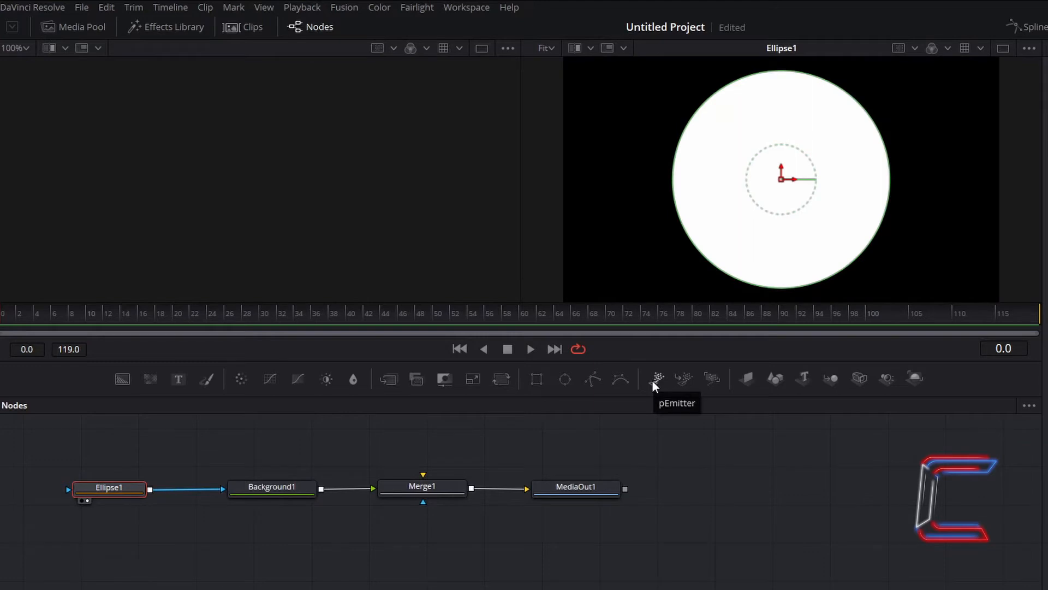
mouse_move(946, 273)
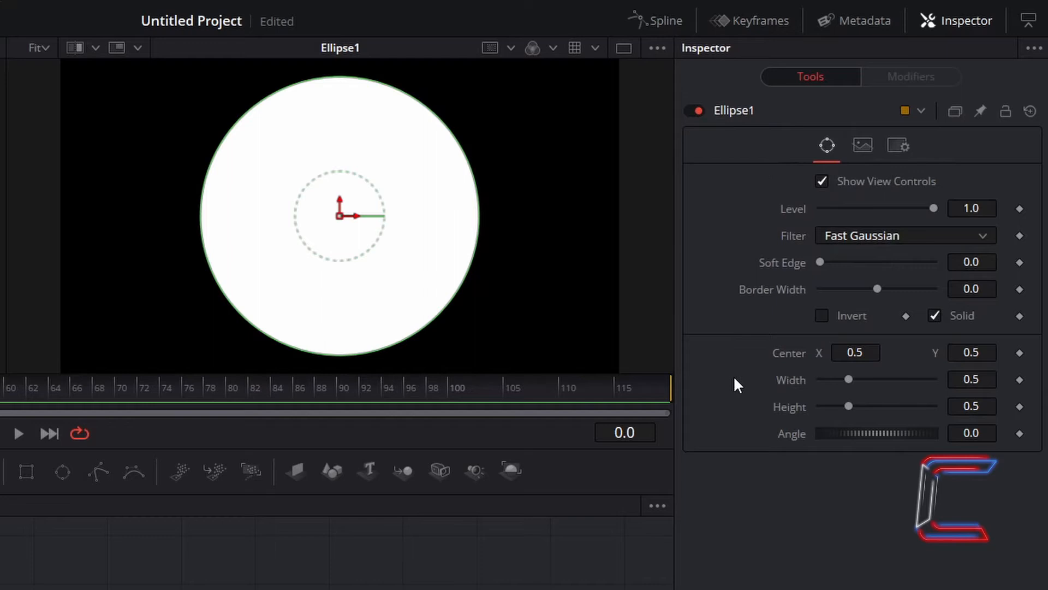
mouse_move(676, 352)
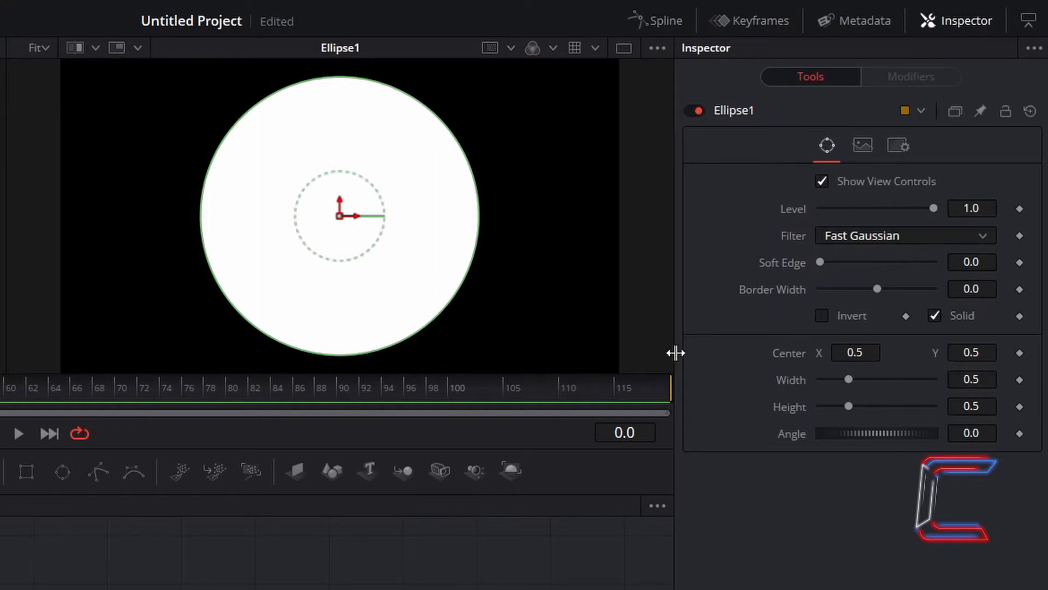
mouse_move(813, 311)
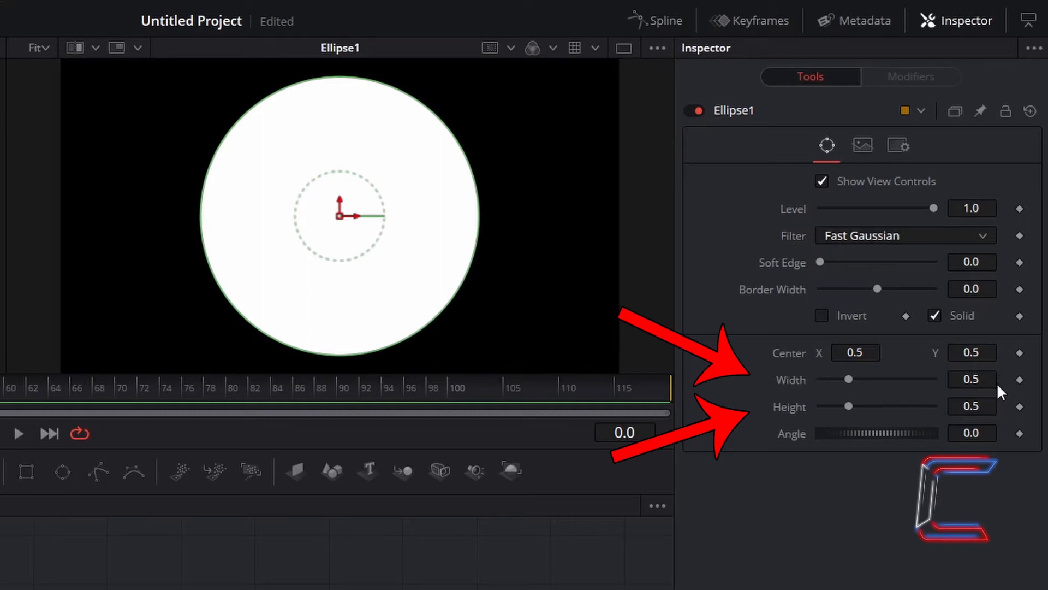
click(971, 380)
text(0.3)
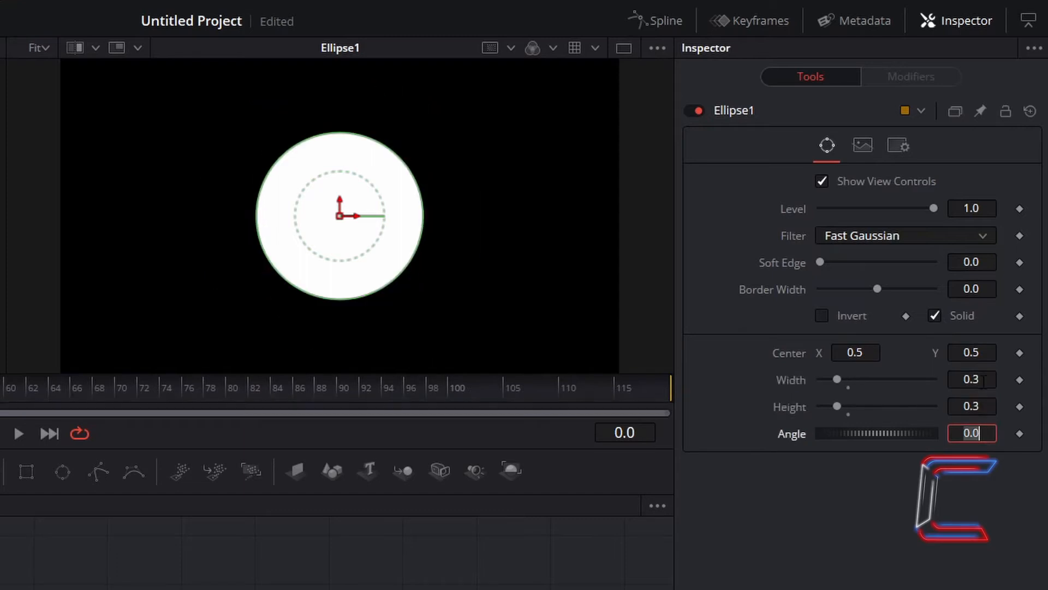
click(565, 217)
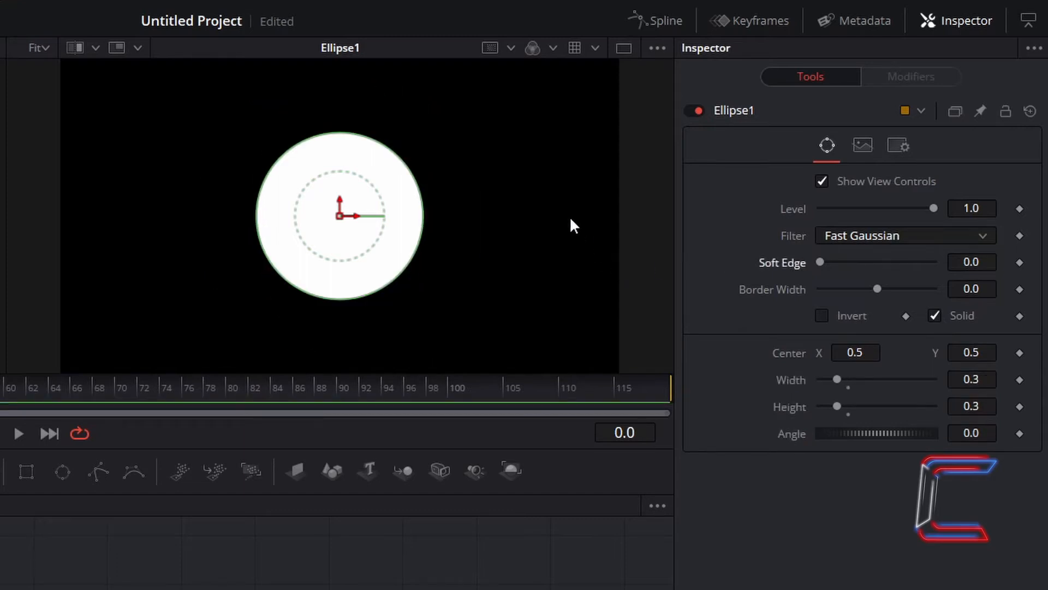
mouse_move(584, 201)
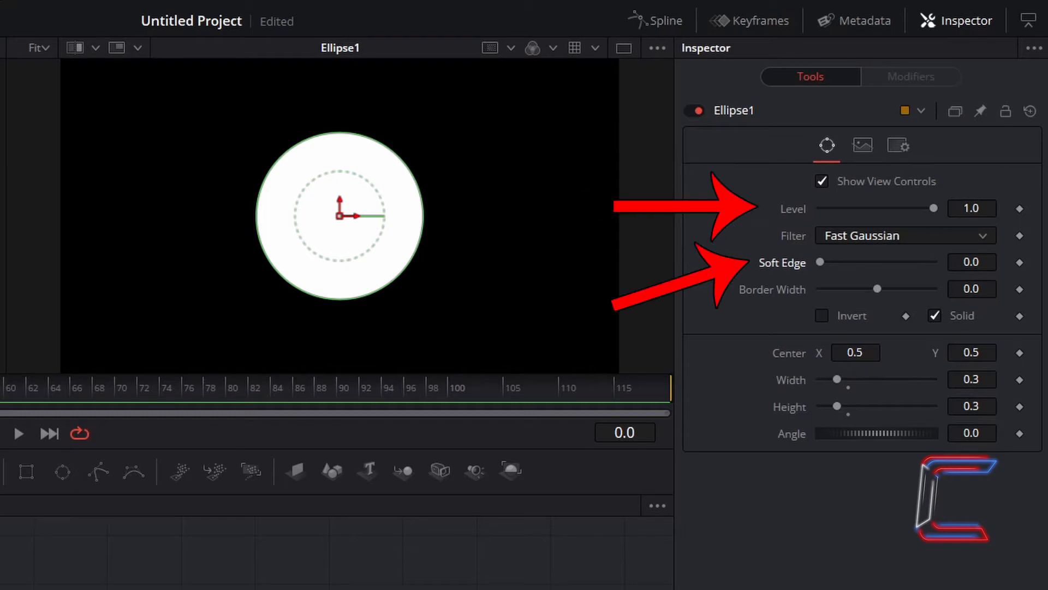
mouse_move(537, 199)
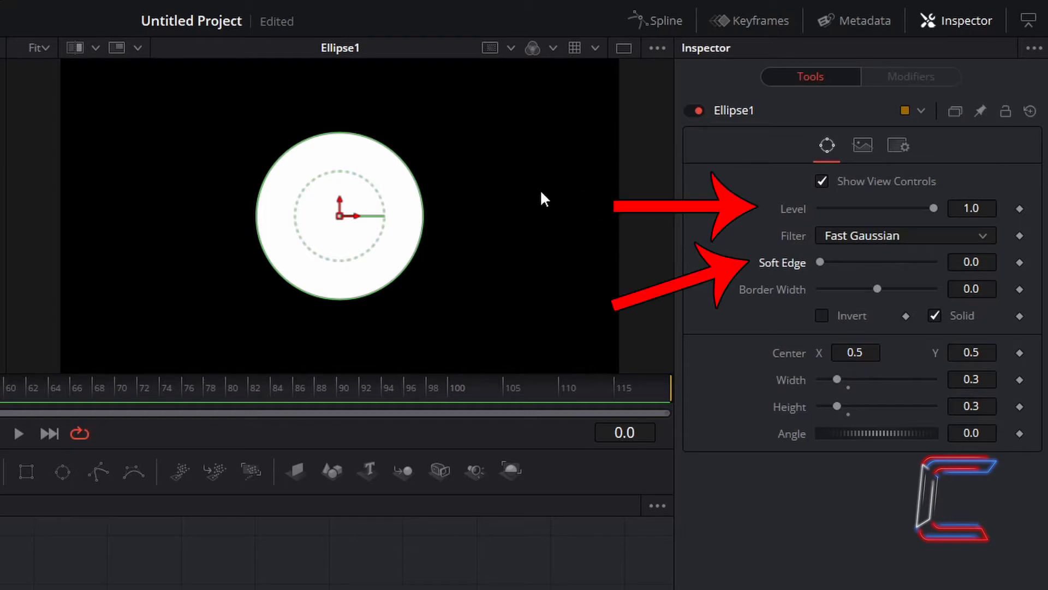
mouse_move(368, 252)
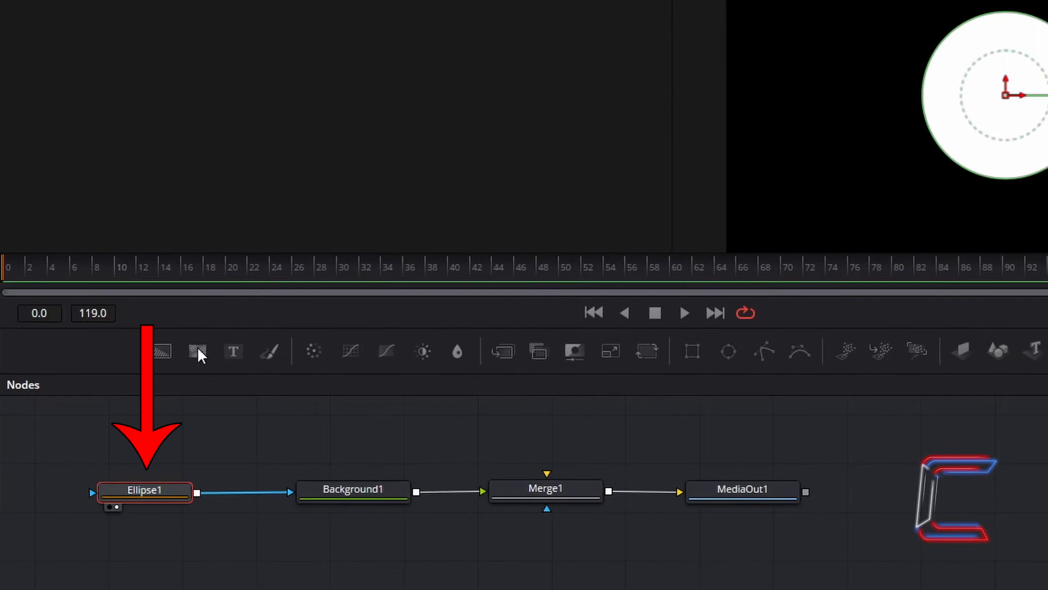
Step: Copy and paste Ellipse1 as Ellipse1_1, and add a DropShadow1 node
key(ctrl+c)
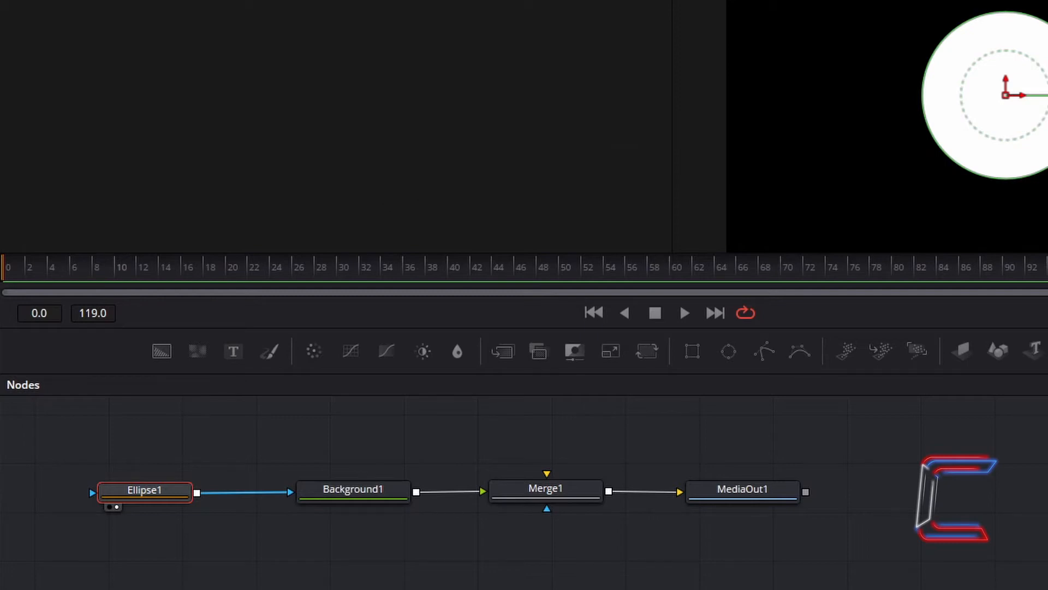
mouse_move(170, 560)
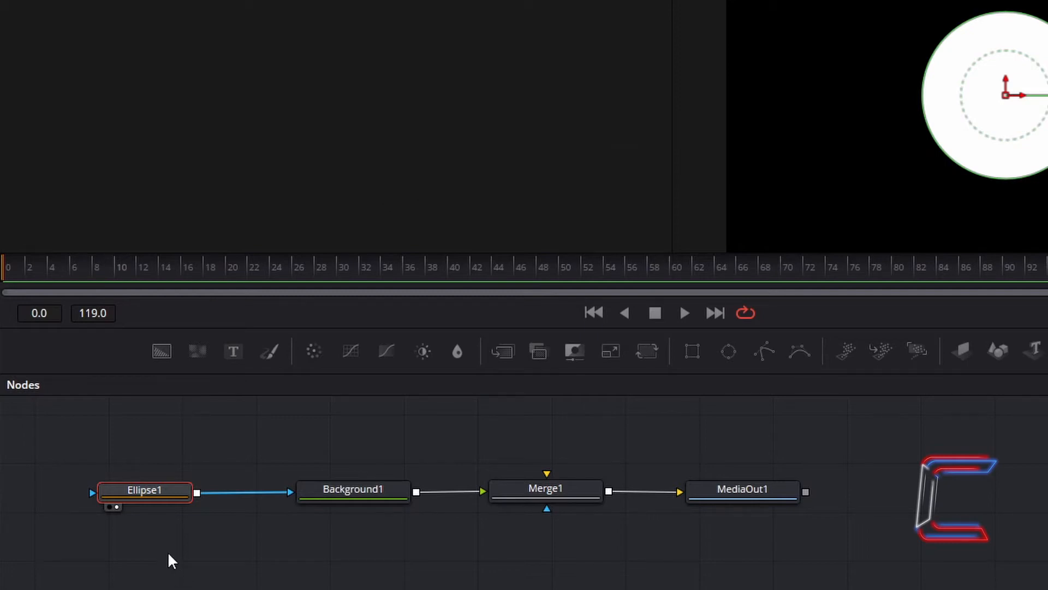
key(Ctrl+V)
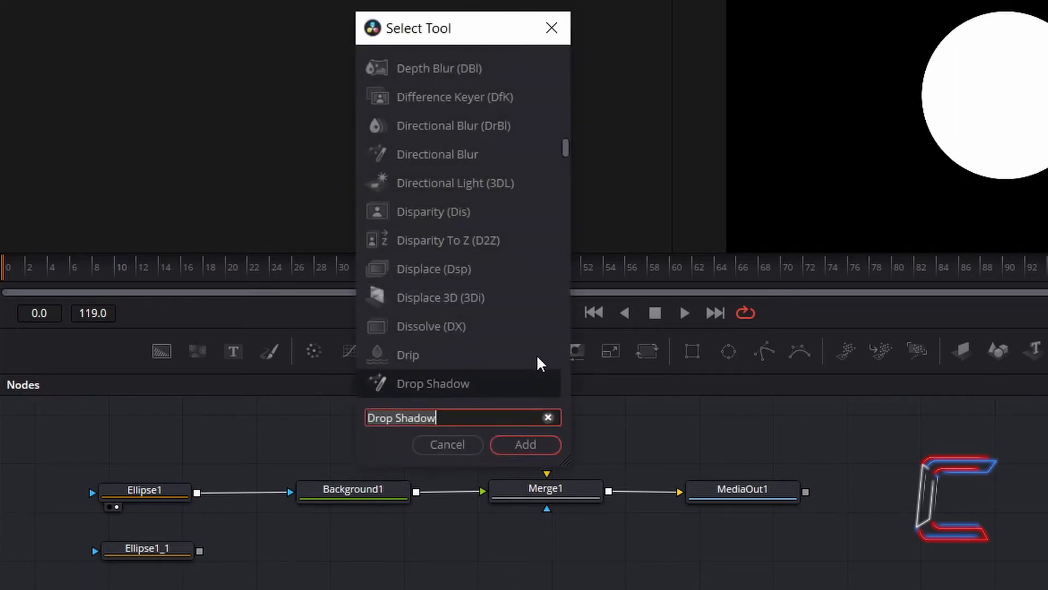
mouse_move(512, 419)
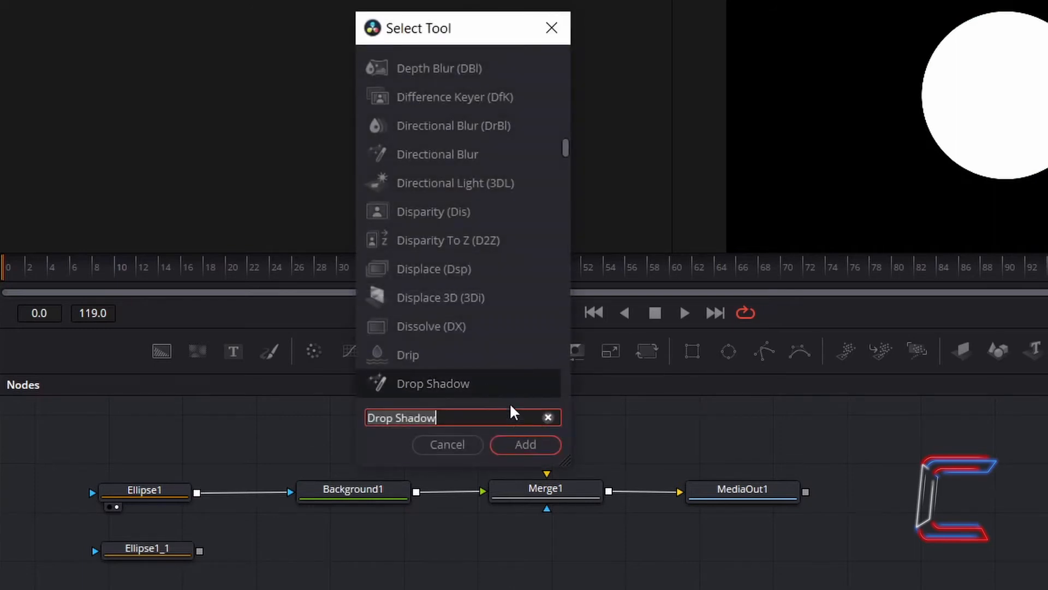
click(525, 445)
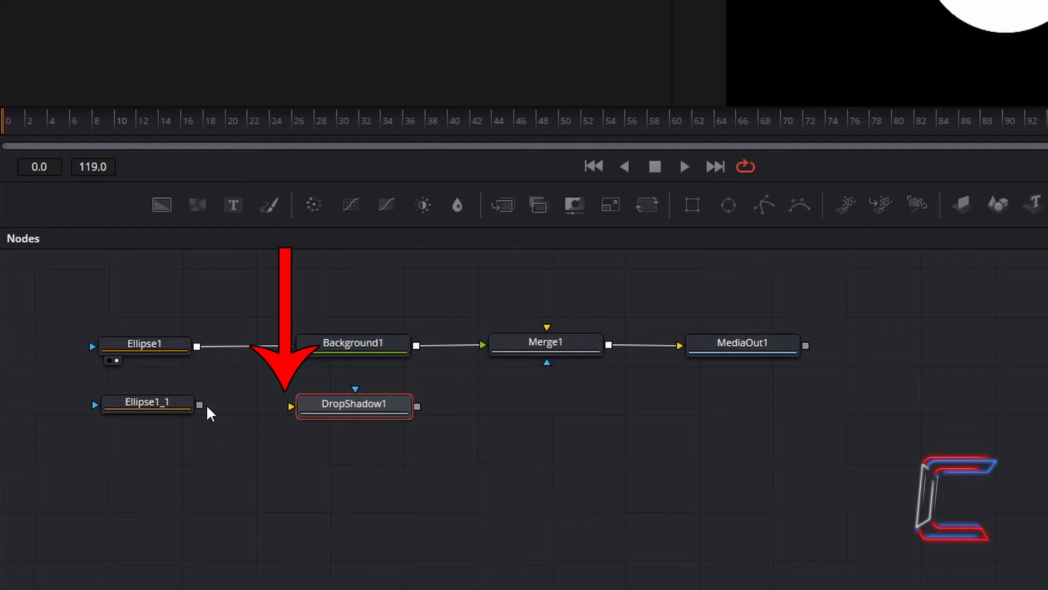
Step: Connect Ellipse1_1's output into DropShadow1
drag(199, 404, 290, 406)
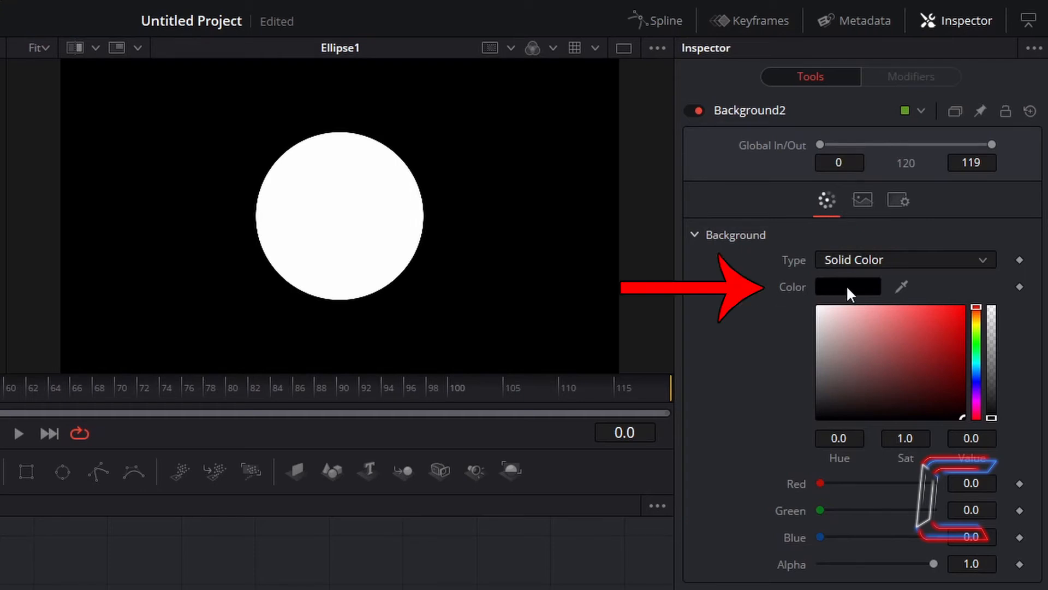
Step: Open and close Background2's colour chooser unchanged, then return to the Edit page
click(848, 286)
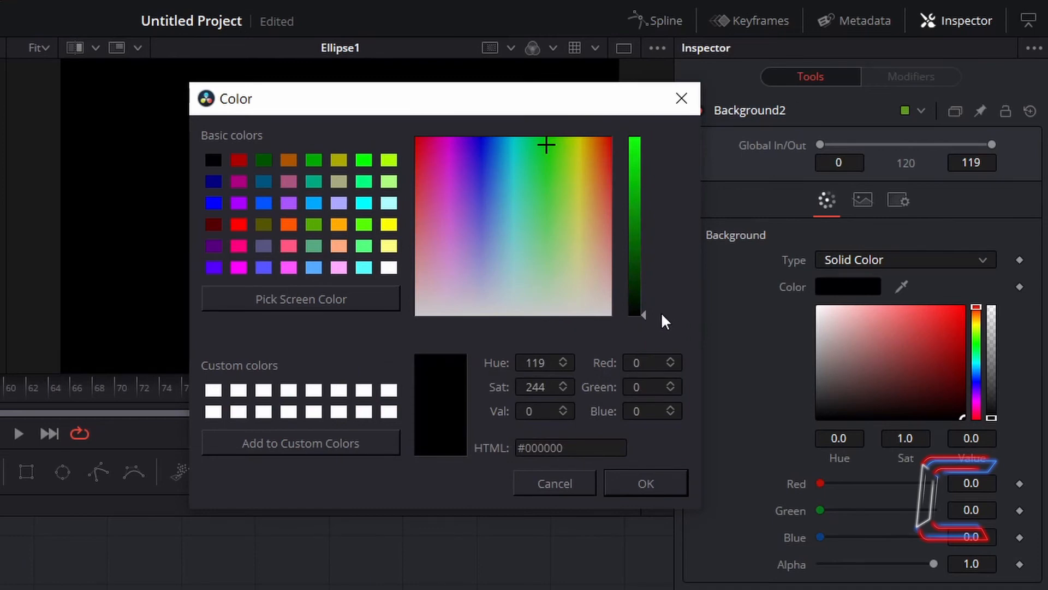
click(646, 482)
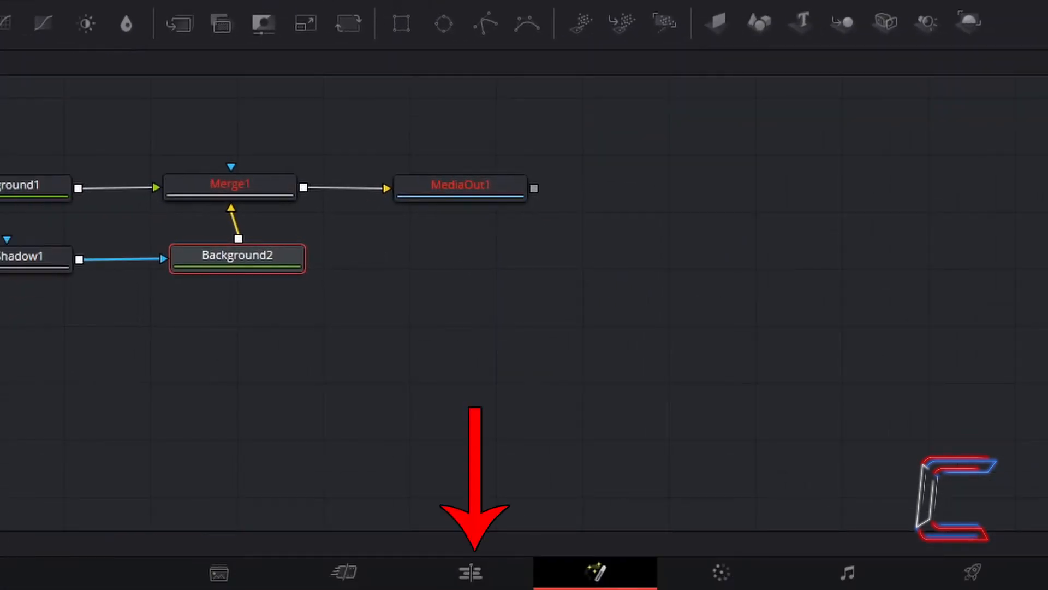
click(469, 570)
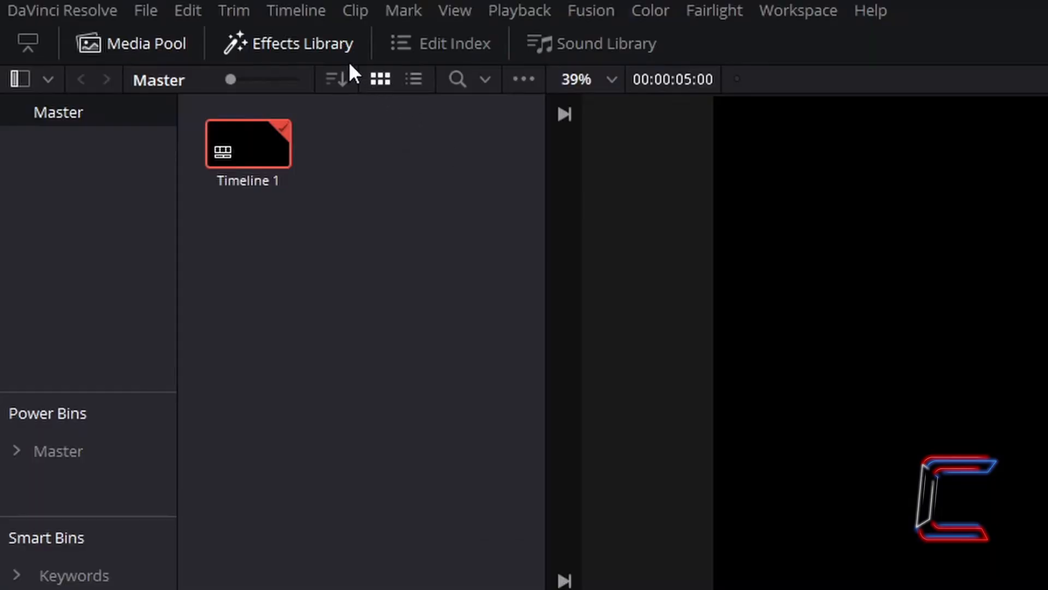
mouse_move(281, 556)
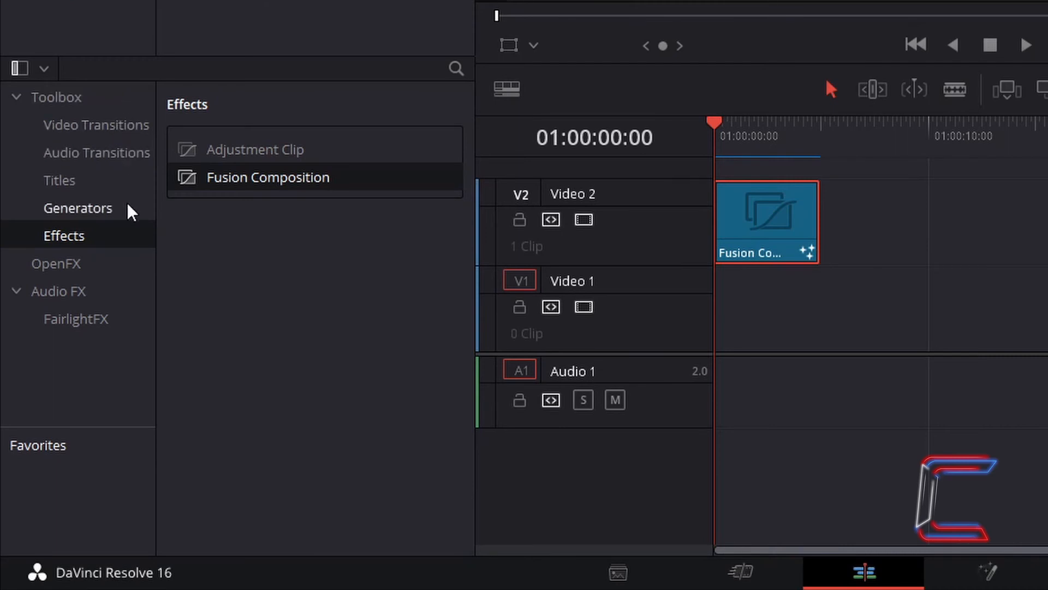
Step: From Generators, drop a Solid Color clip on Video 1 under the Fusion Composition
click(79, 207)
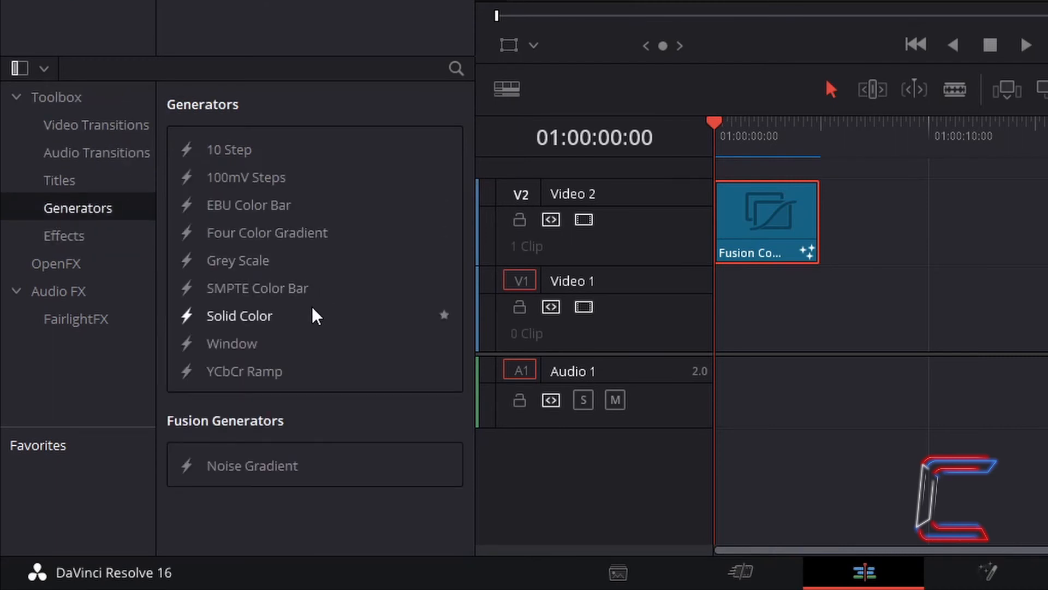
mouse_move(314, 317)
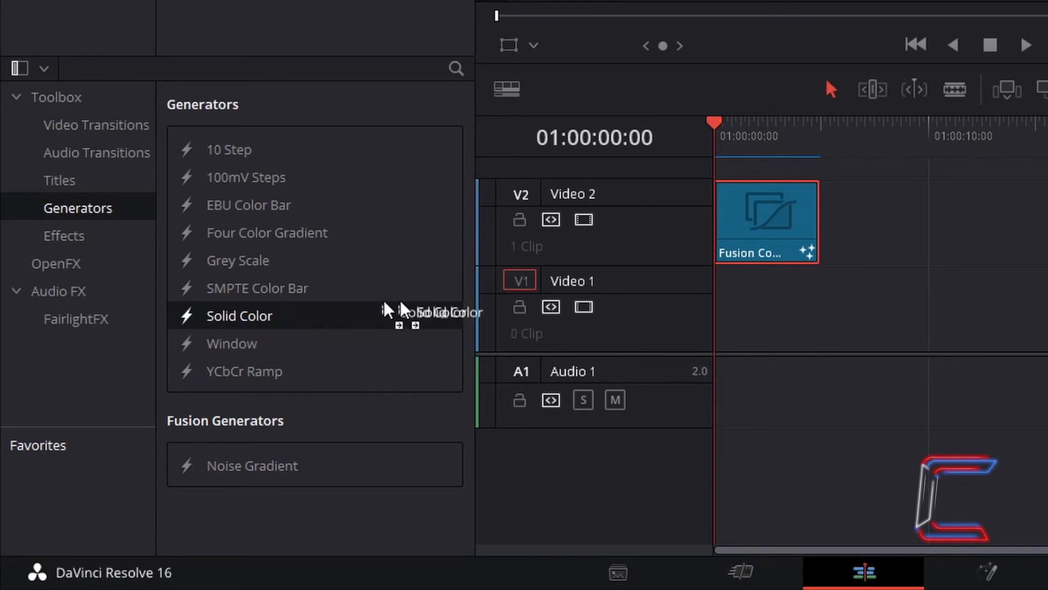
drag(238, 315, 767, 308)
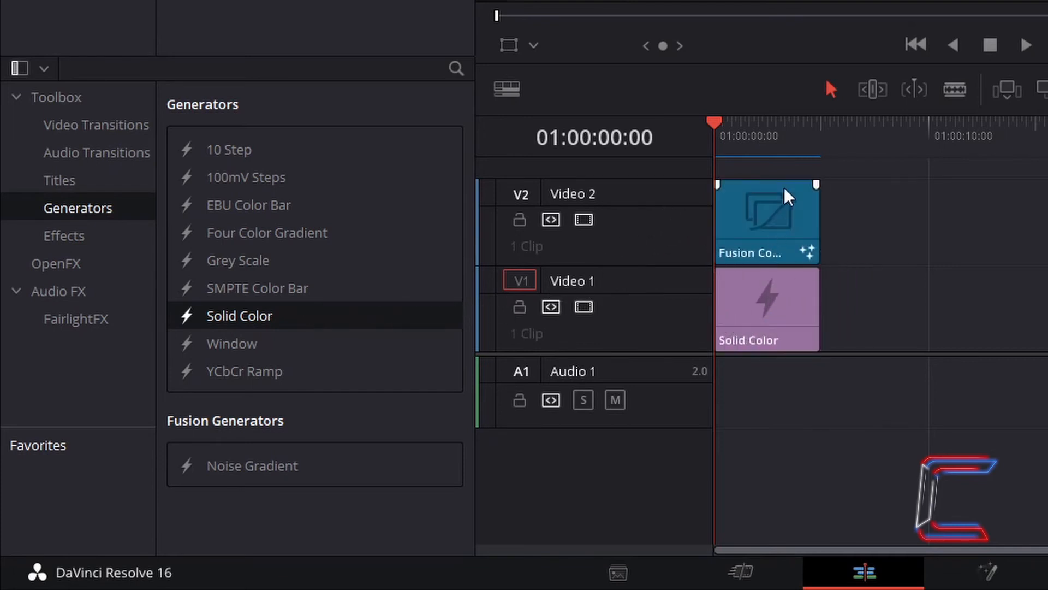
mouse_move(762, 223)
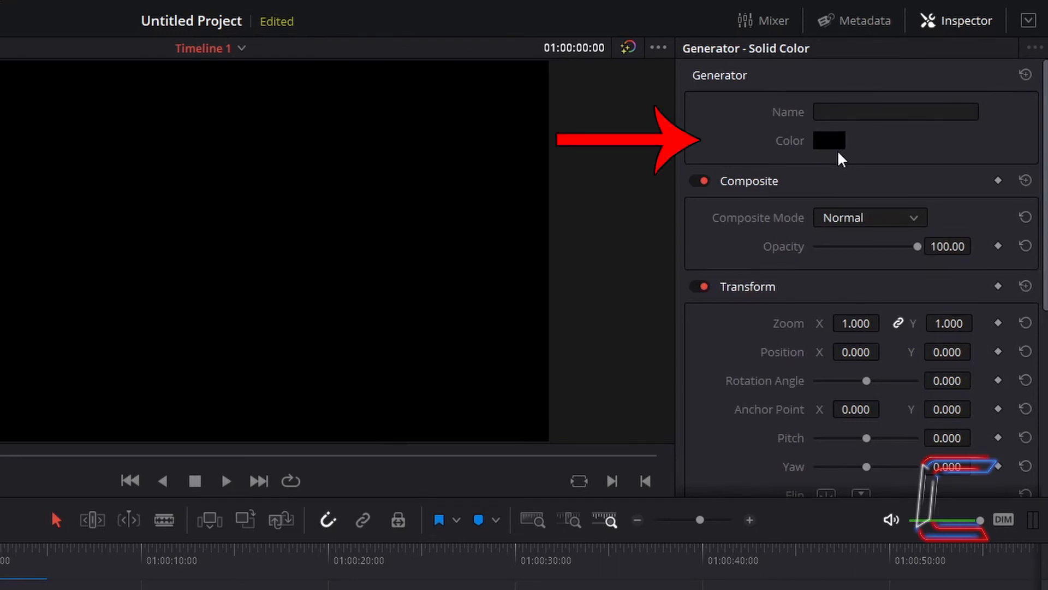
Step: Set the Solid Color generator's colour to cyan (#00ffff)
click(828, 140)
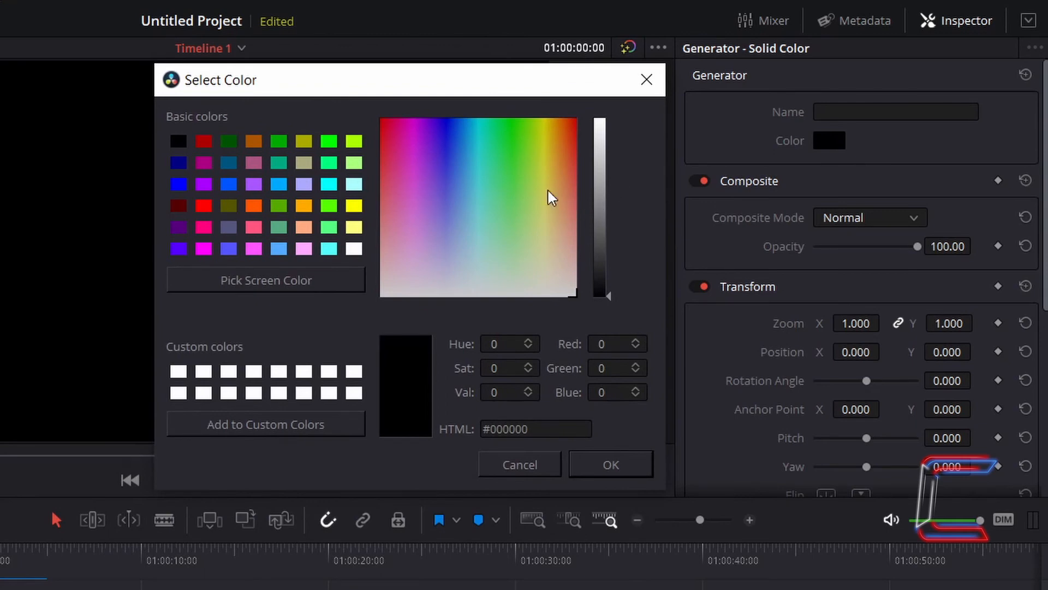
mouse_move(541, 189)
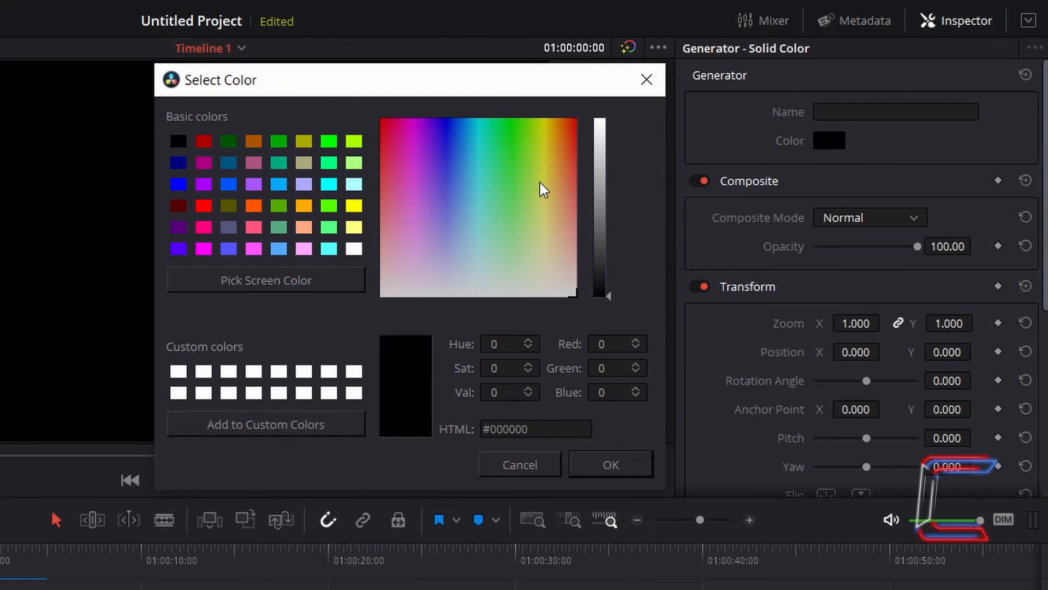
mouse_move(285, 197)
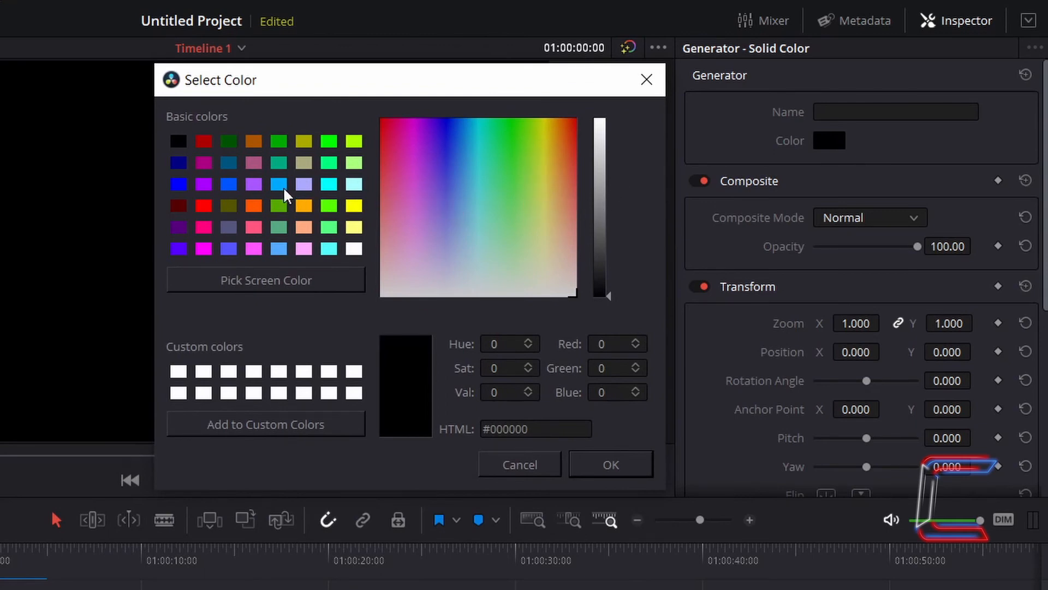
click(328, 184)
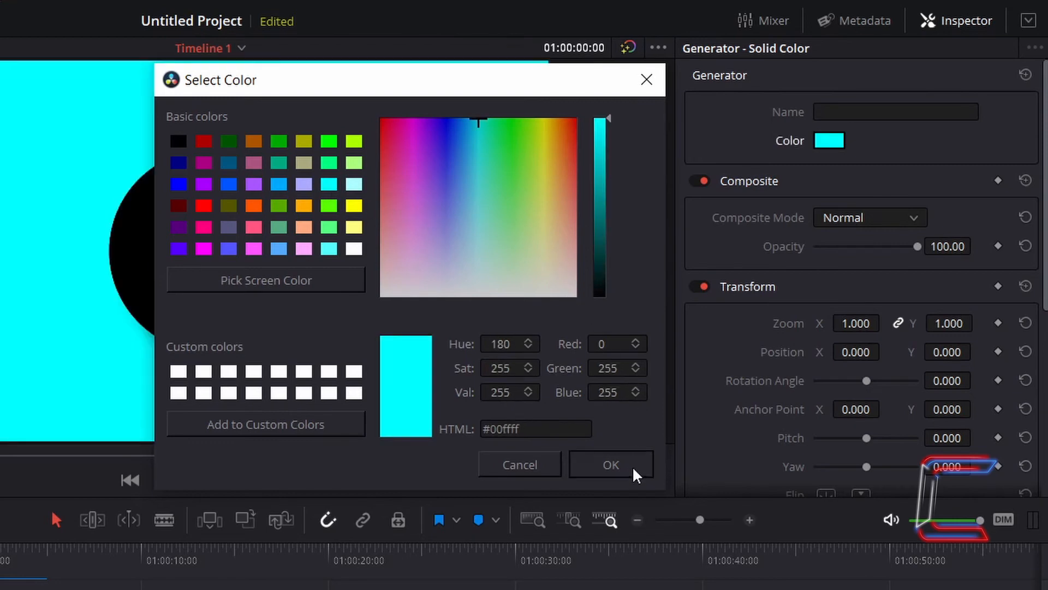
click(611, 464)
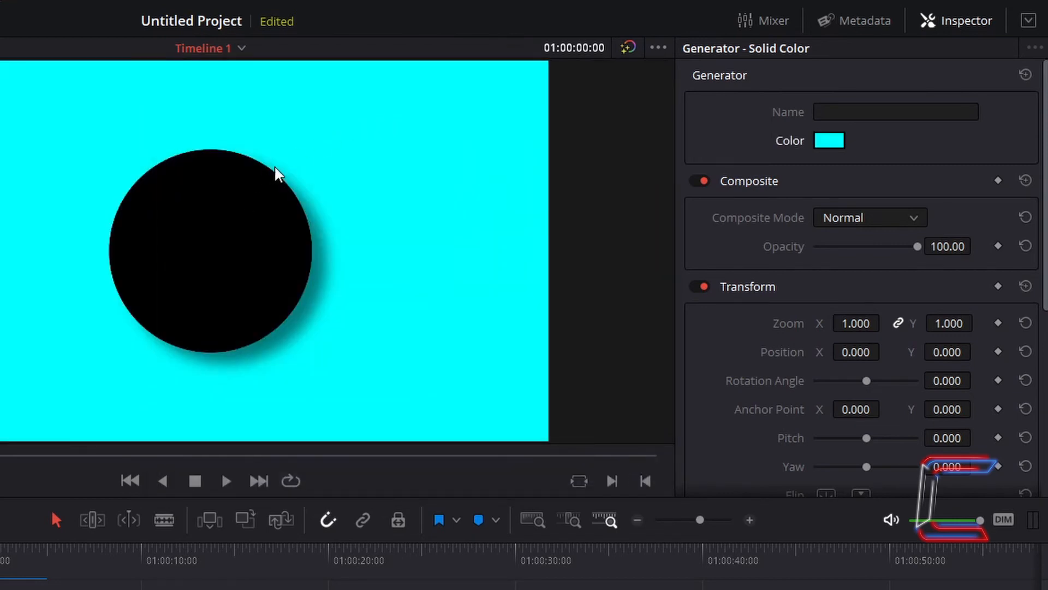
mouse_move(273, 365)
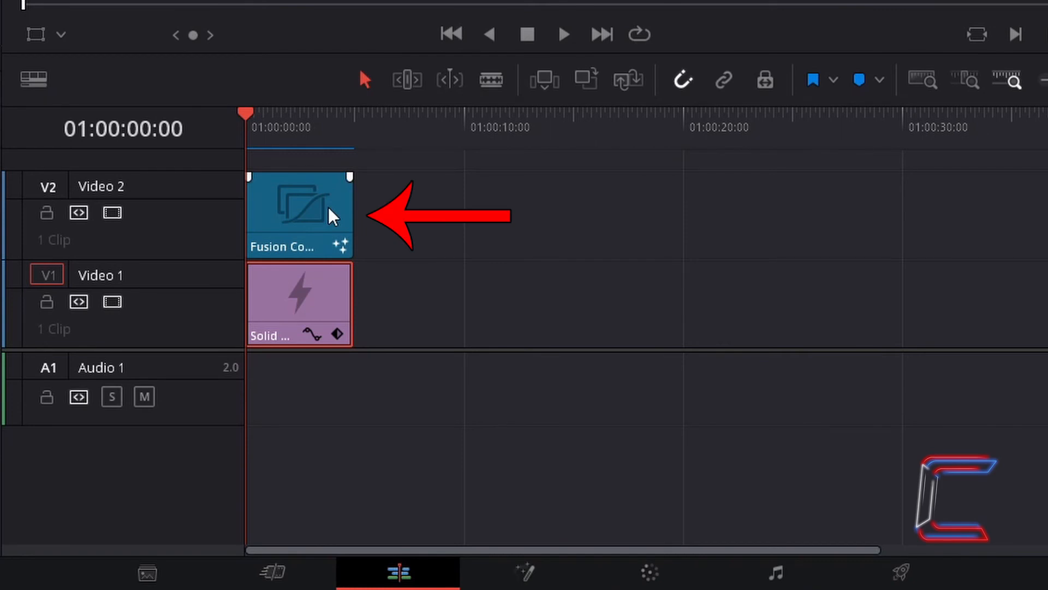
Step: Reopen the V2 Fusion Composition clip on the Fusion page and view Background1's colour
right_click(329, 216)
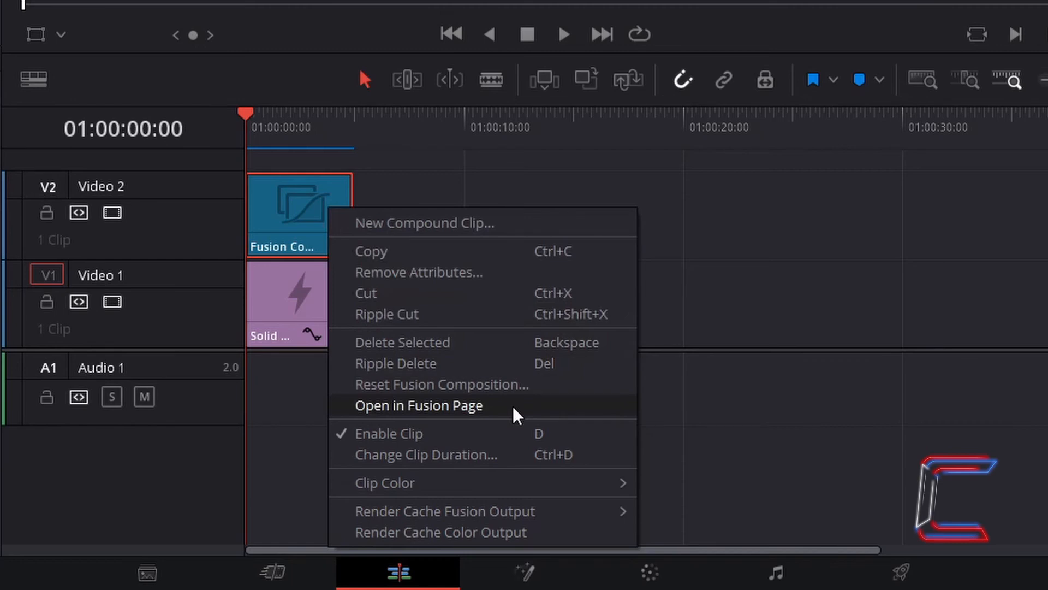
click(420, 405)
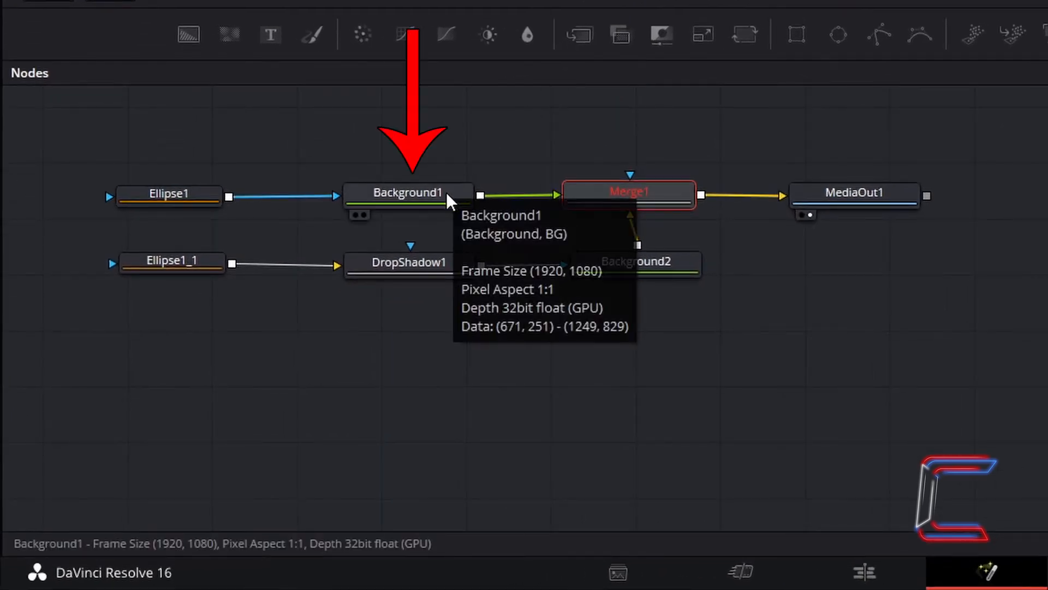
mouse_move(204, 180)
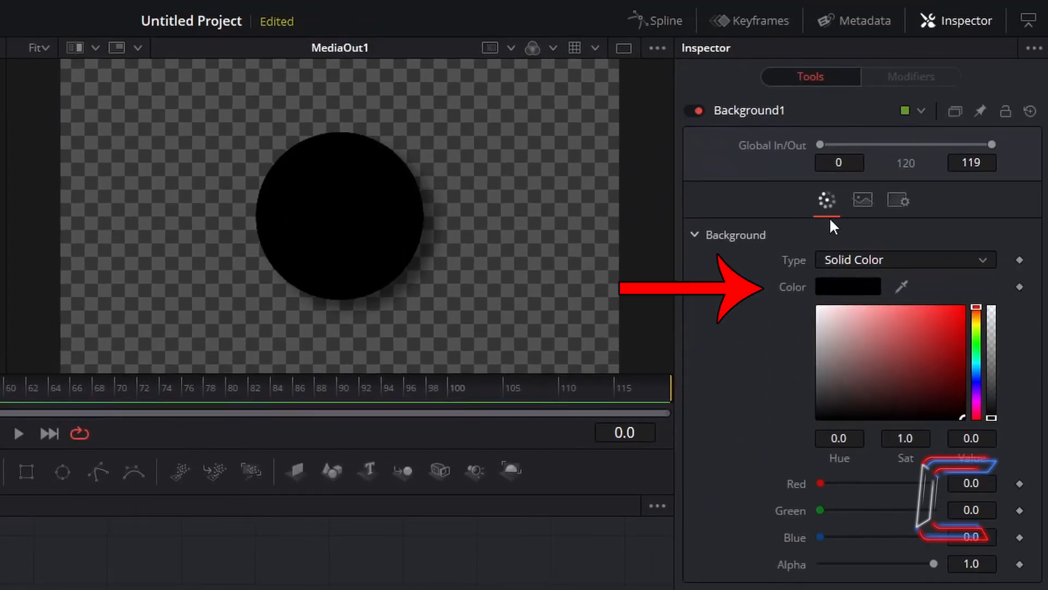
click(848, 287)
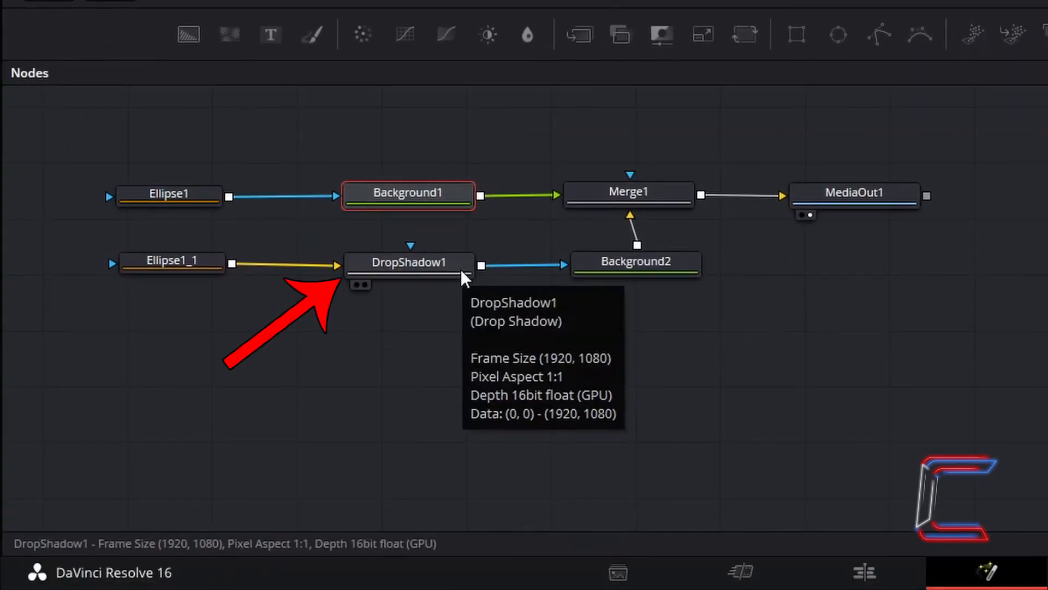
Step: Give DropShadow1 a Shadow Strength of 1.0 and a Drop Angle of 29
click(408, 263)
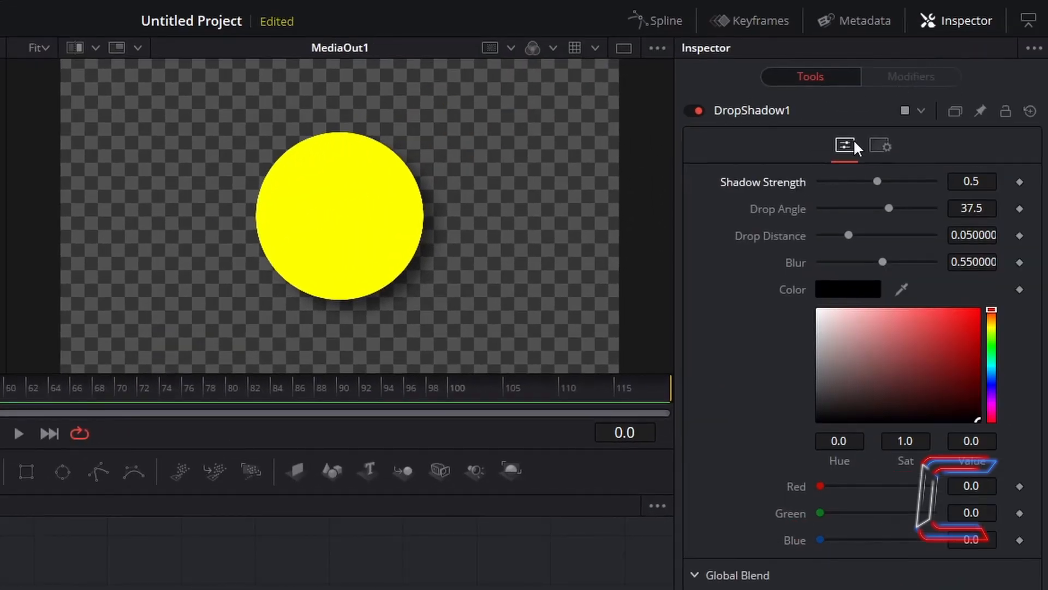
mouse_move(843, 145)
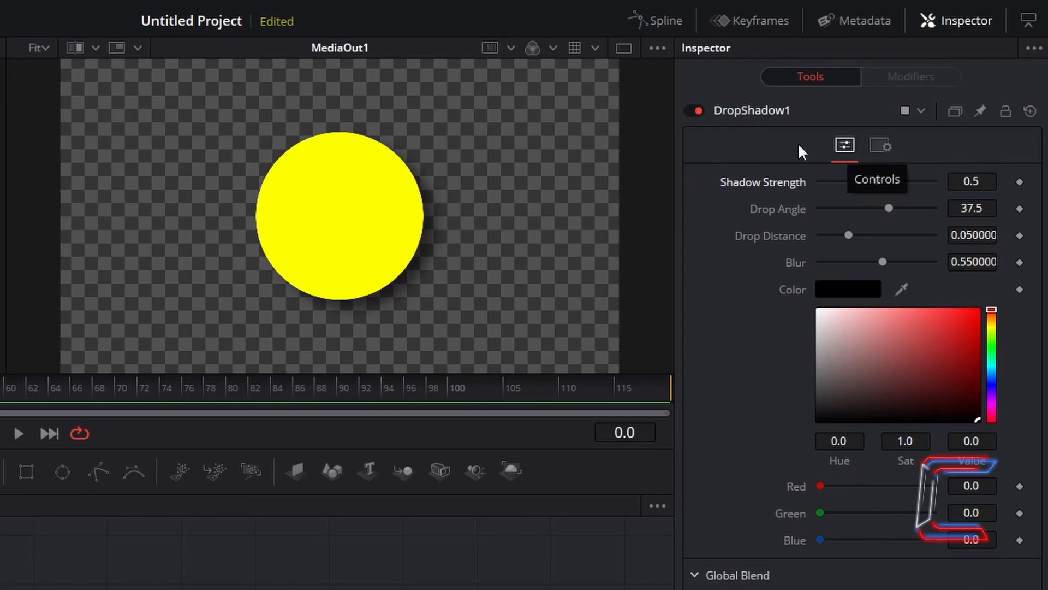
mouse_move(661, 156)
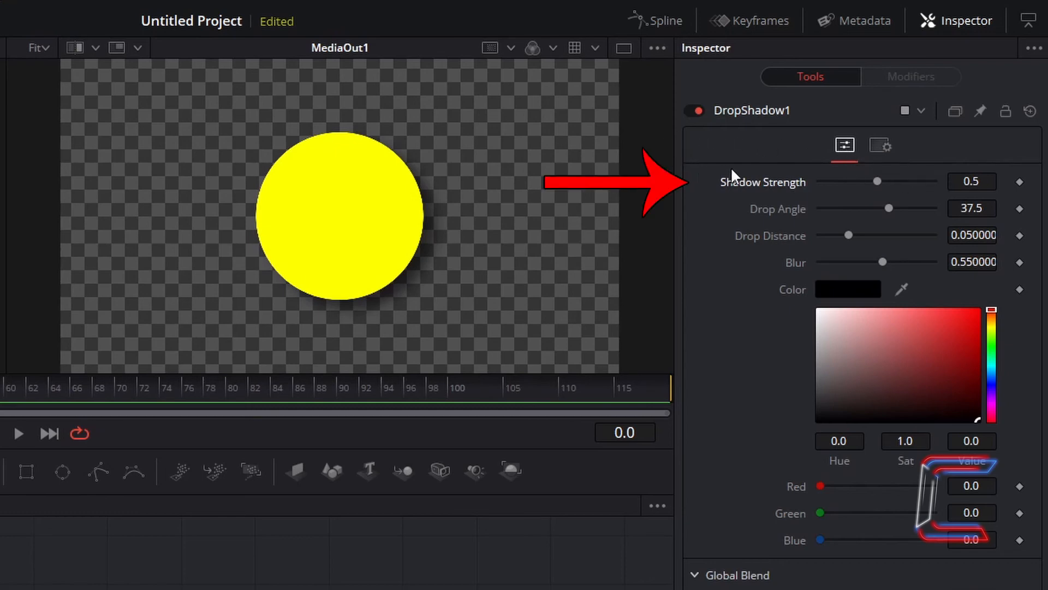
drag(878, 181, 934, 181)
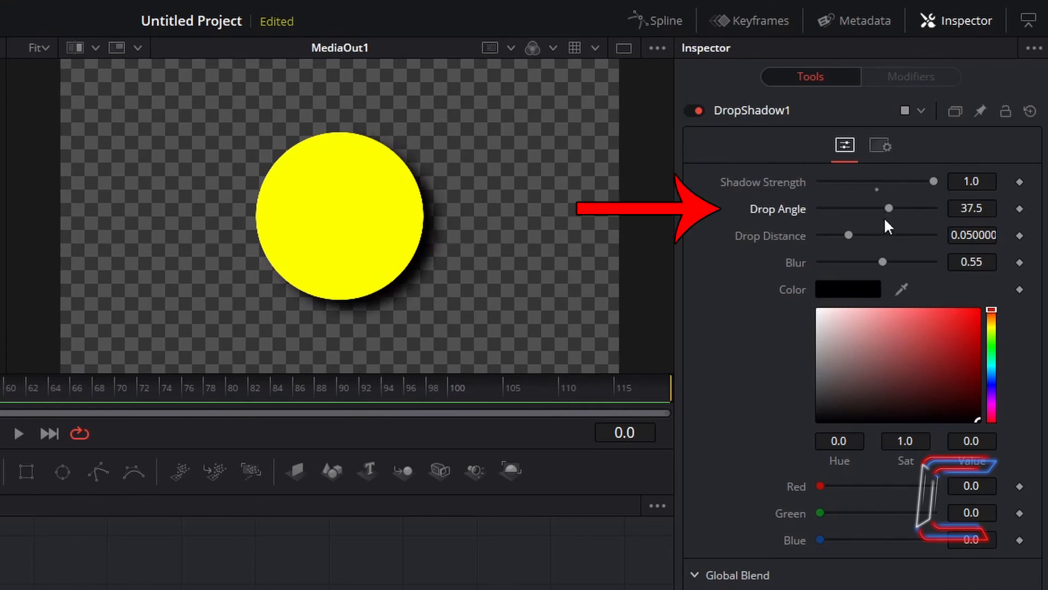
drag(888, 208, 897, 208)
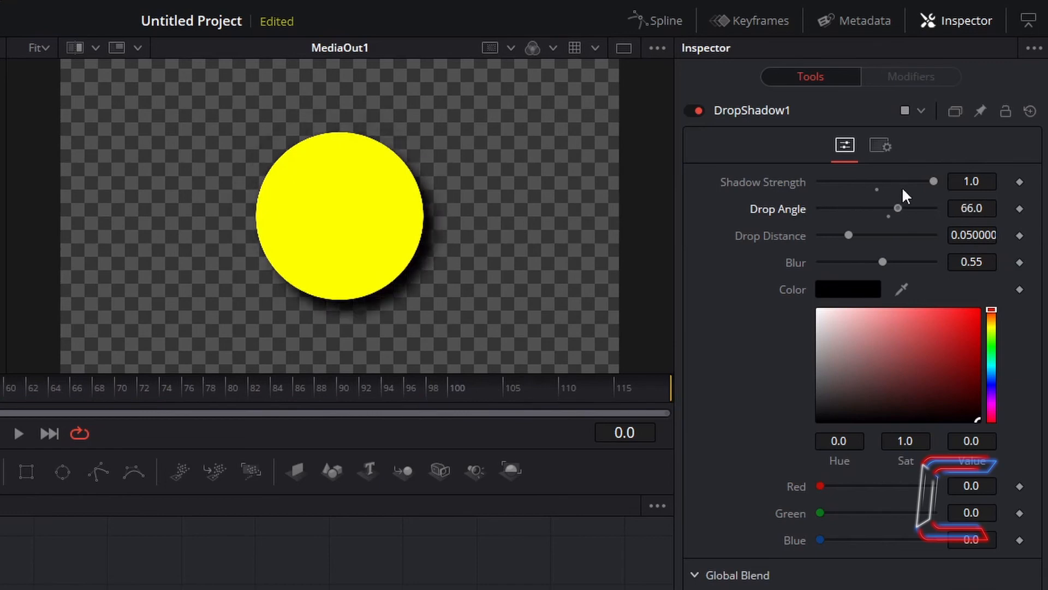
drag(897, 208, 888, 208)
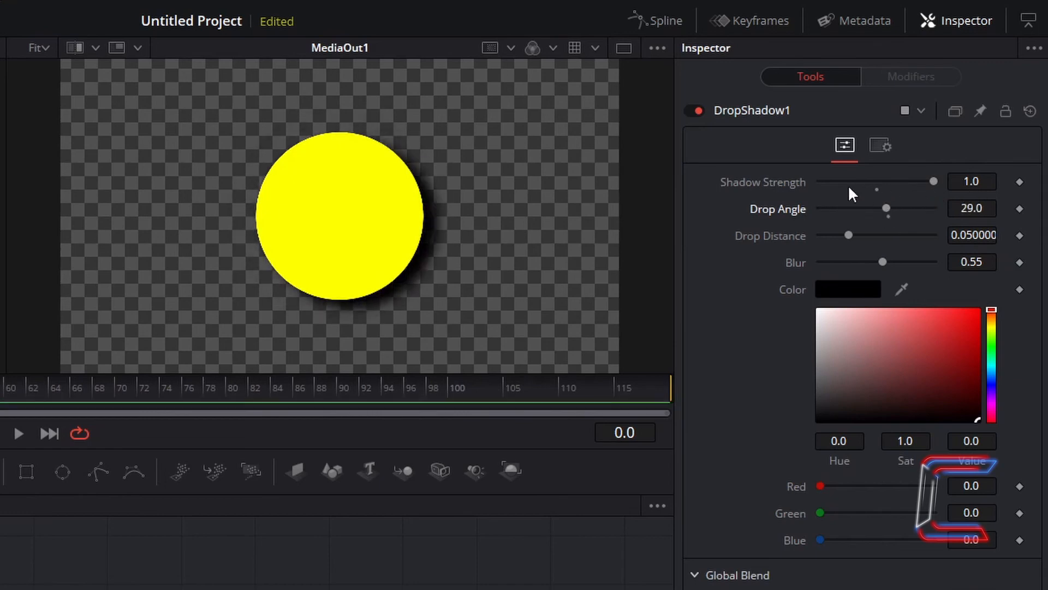
mouse_move(862, 203)
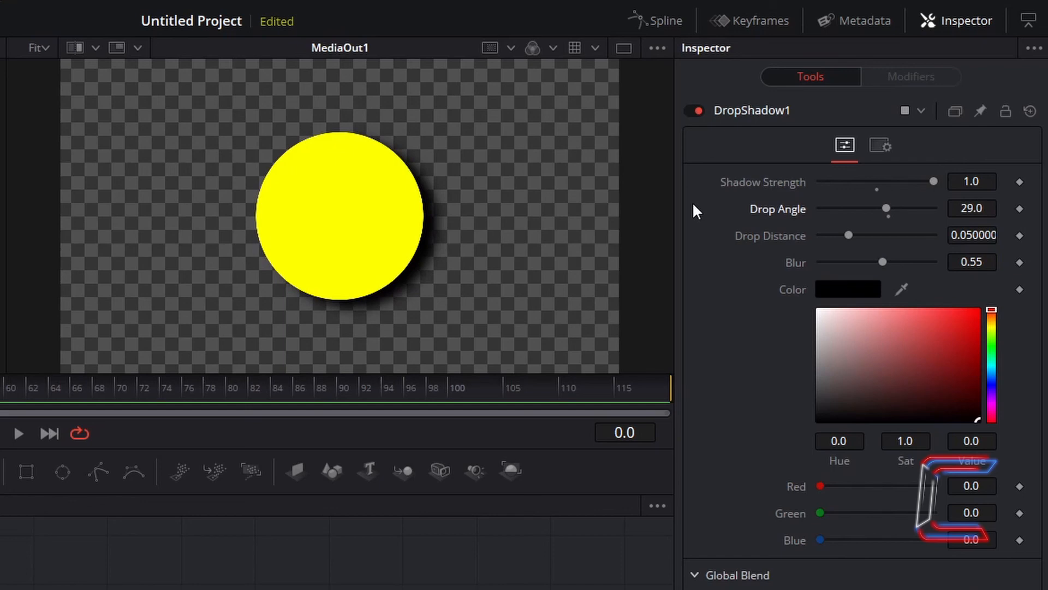
mouse_move(717, 221)
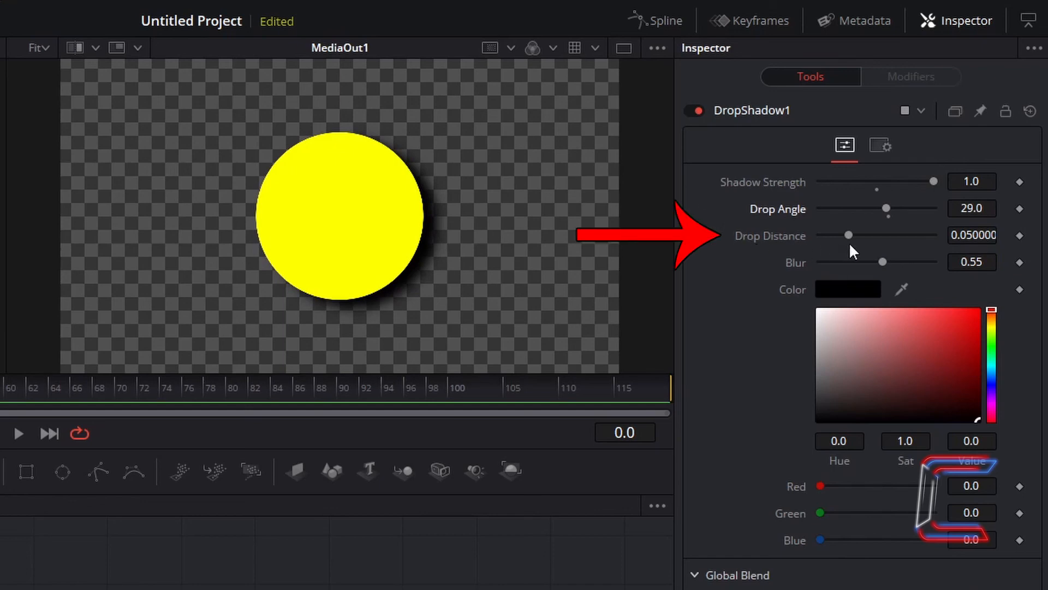
Step: Set DropShadow1's Drop Distance to 0.05 and its Blur to 0.362
drag(849, 235, 932, 235)
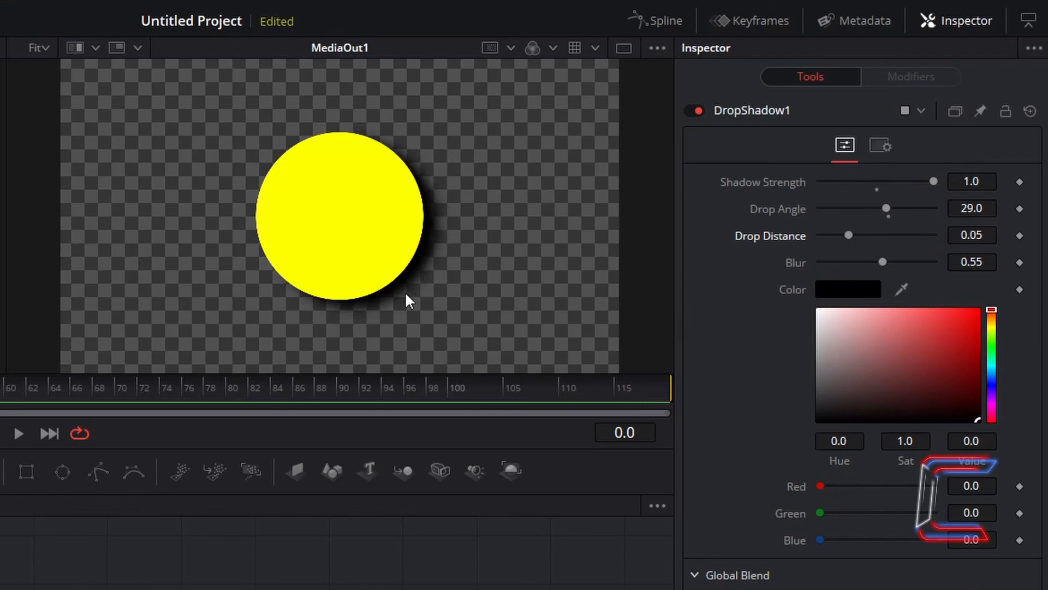
mouse_move(779, 271)
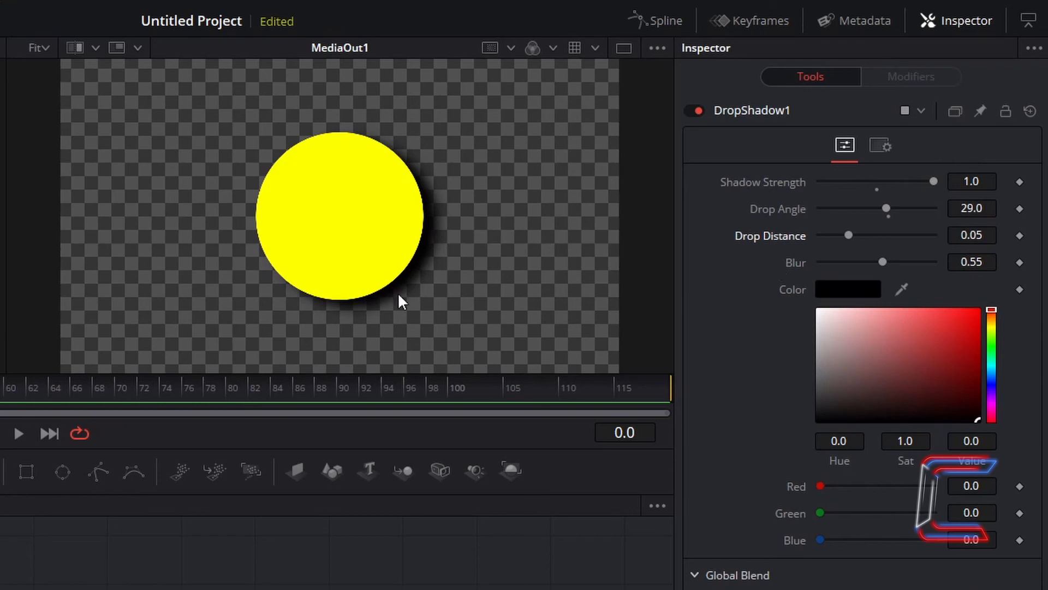
mouse_move(436, 233)
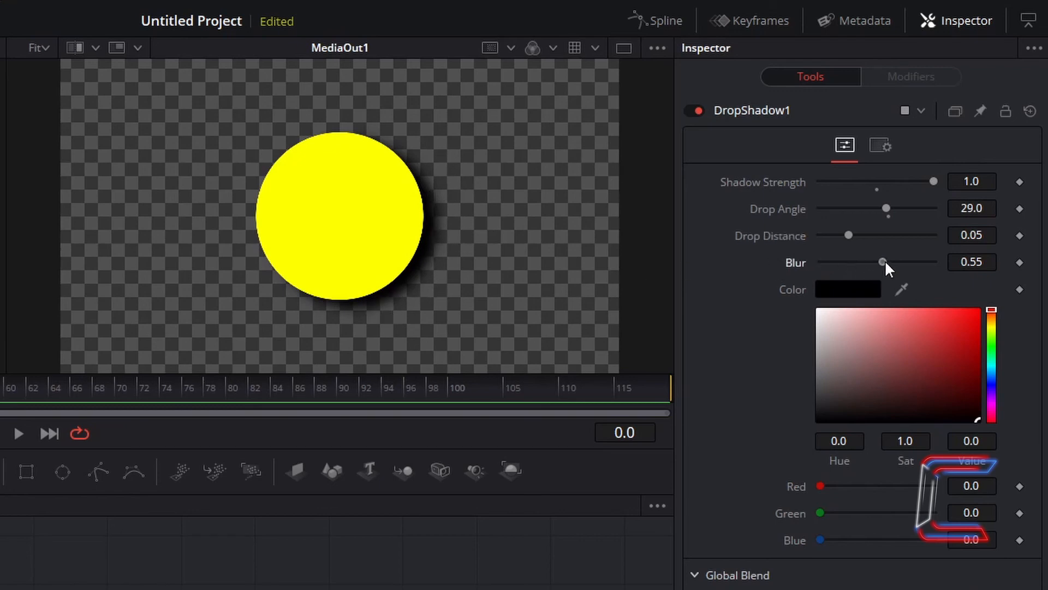
drag(881, 261, 832, 262)
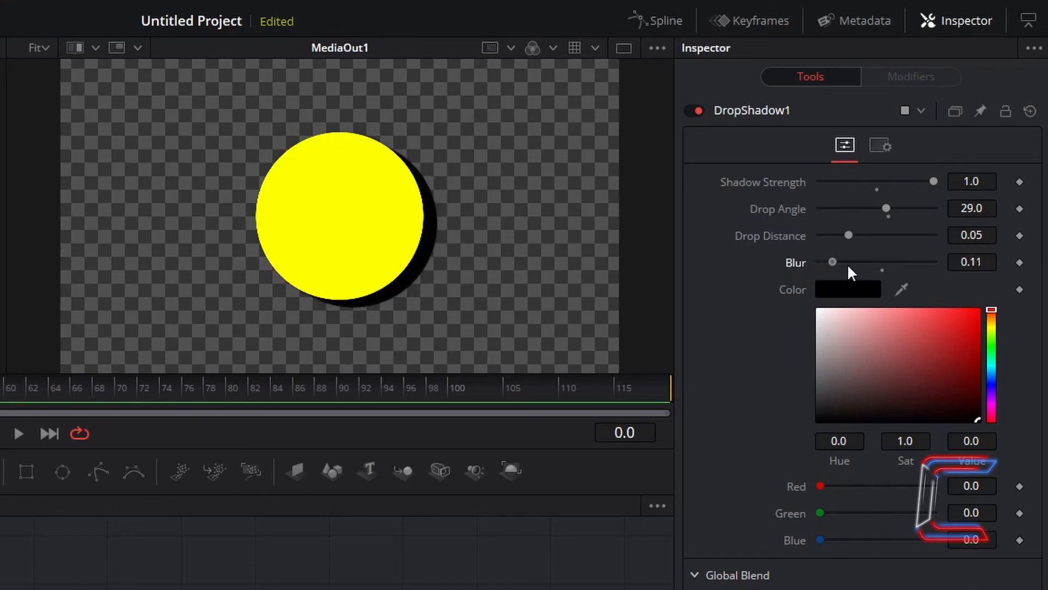
drag(832, 262, 934, 261)
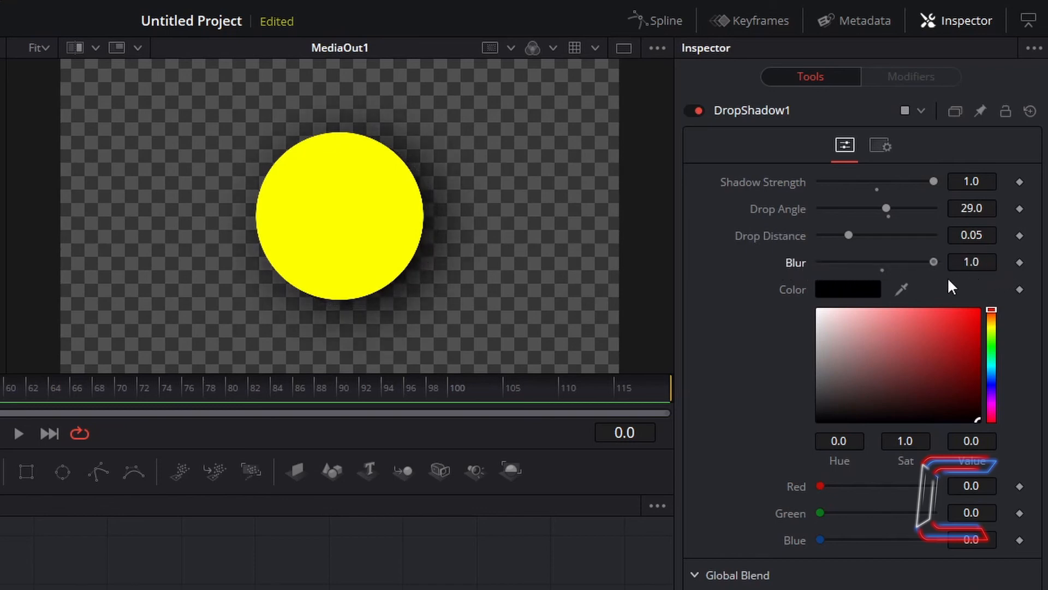
drag(934, 262, 864, 262)
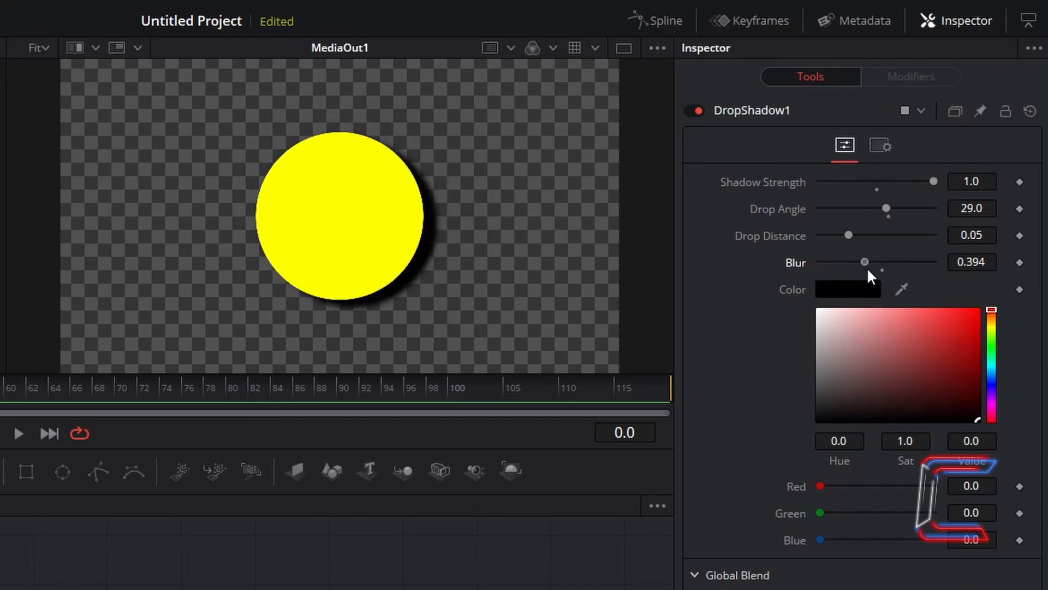
drag(864, 261, 861, 262)
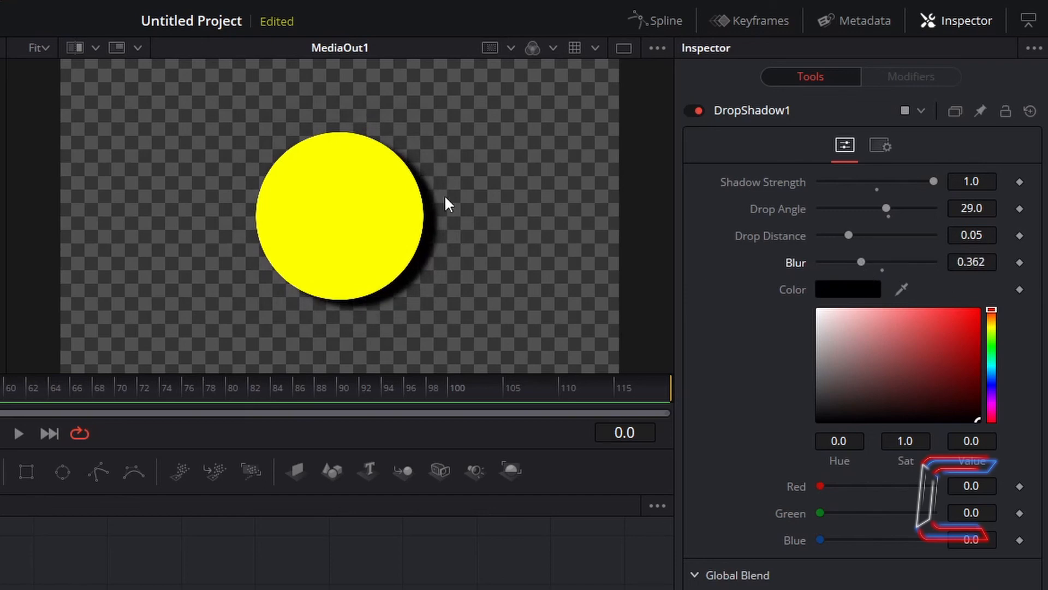
mouse_move(438, 174)
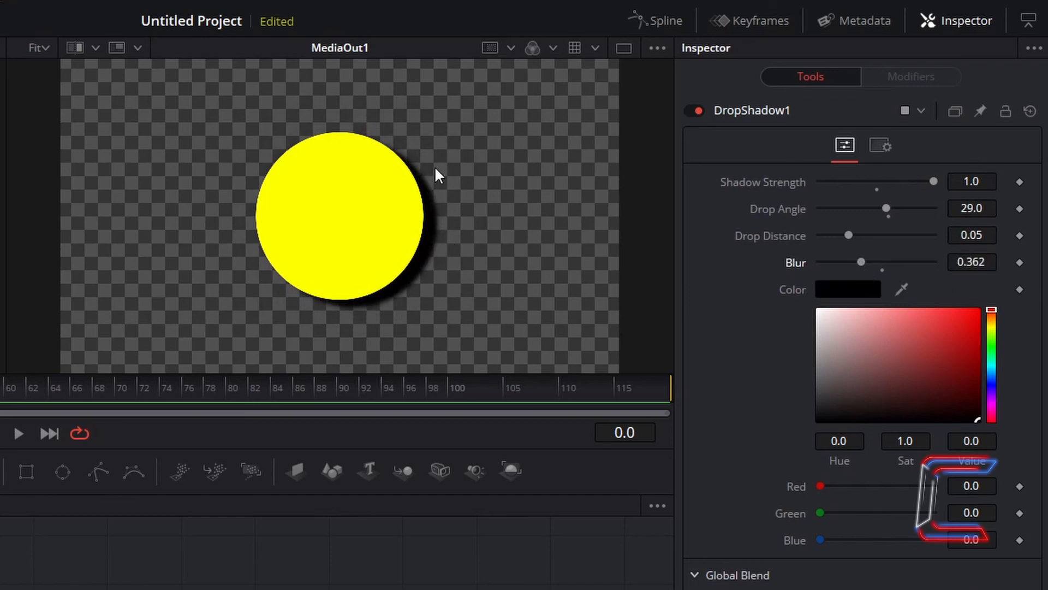